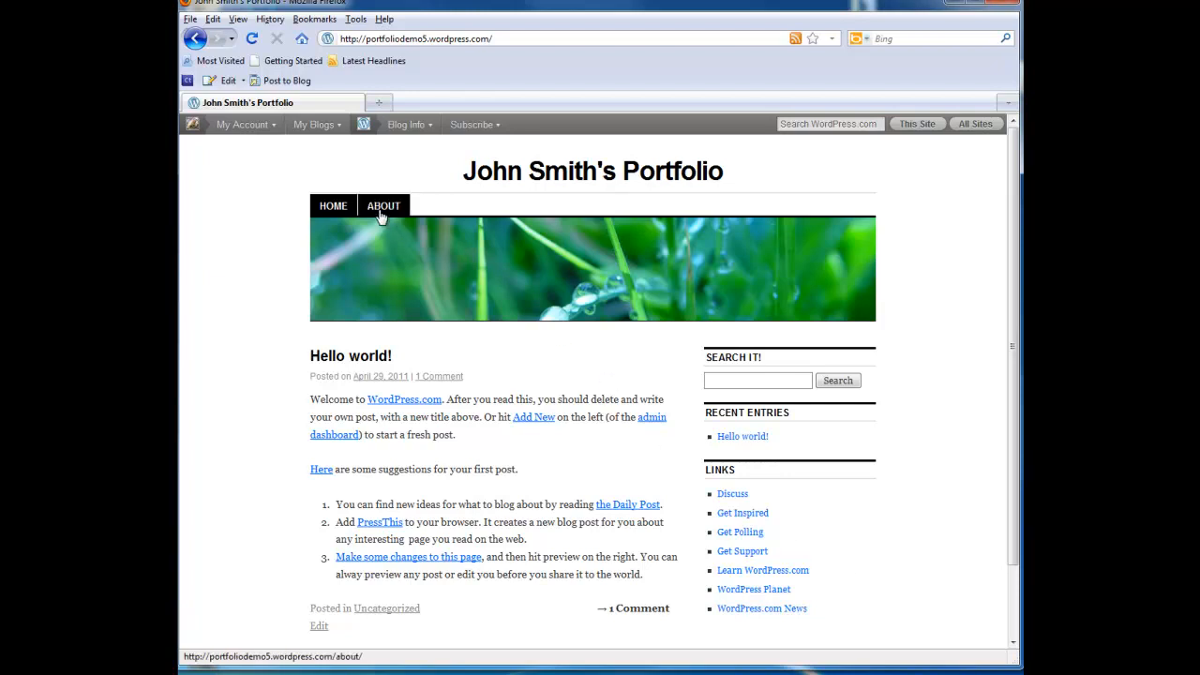
# Step: Glance at the About page, then start a blank page from the Pages list
pyautogui.click(383, 206)
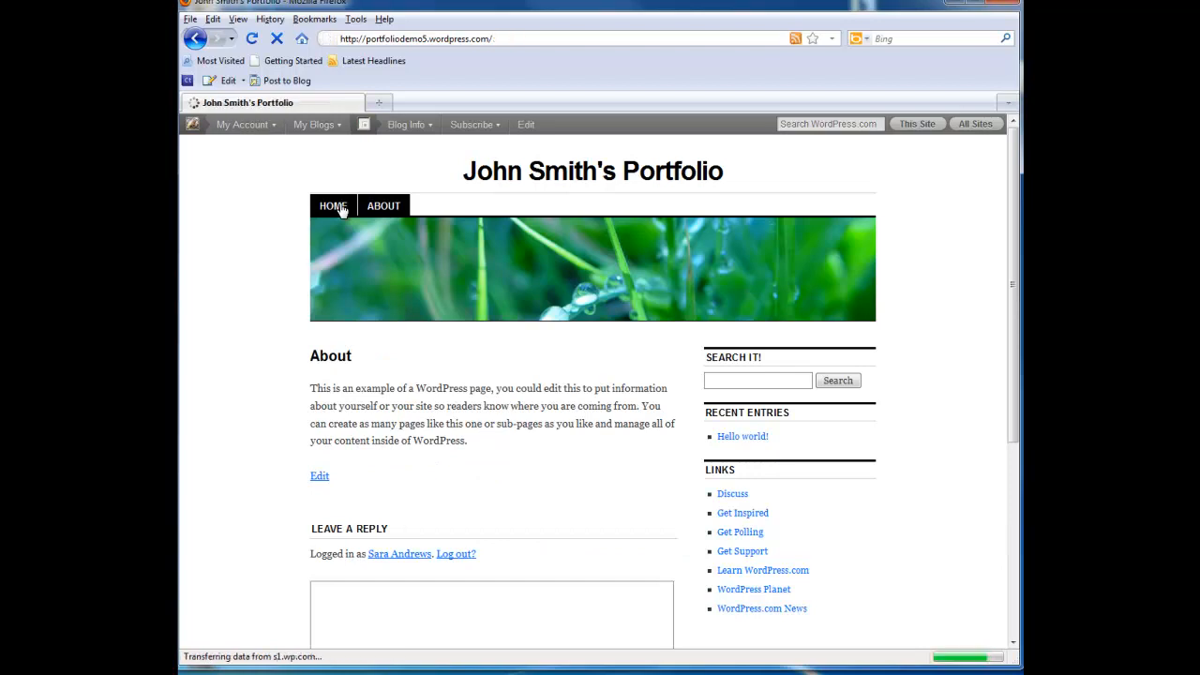
pyautogui.click(333, 205)
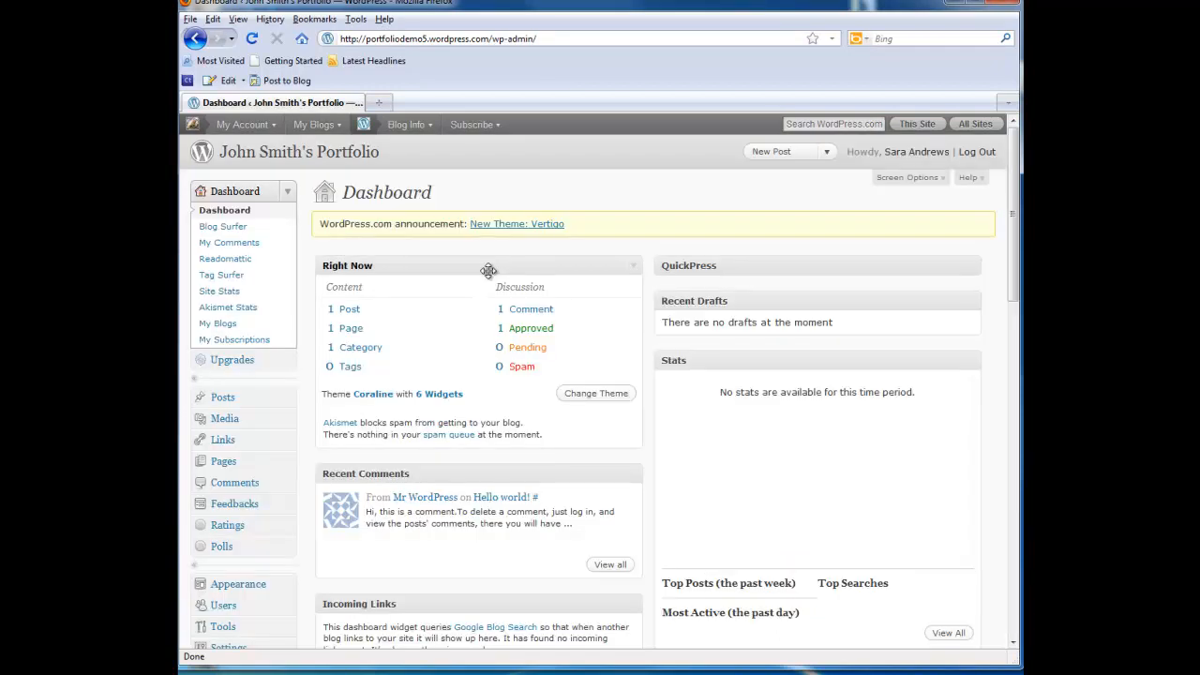
pyautogui.moveTo(223, 461)
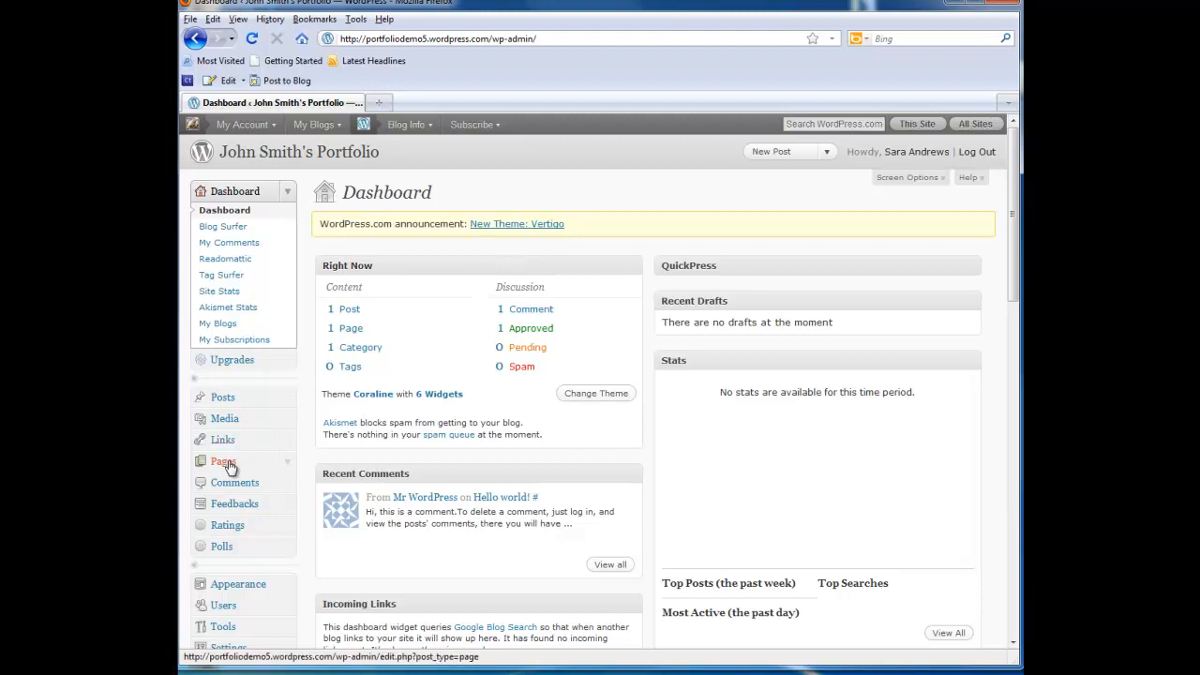
pyautogui.click(223, 461)
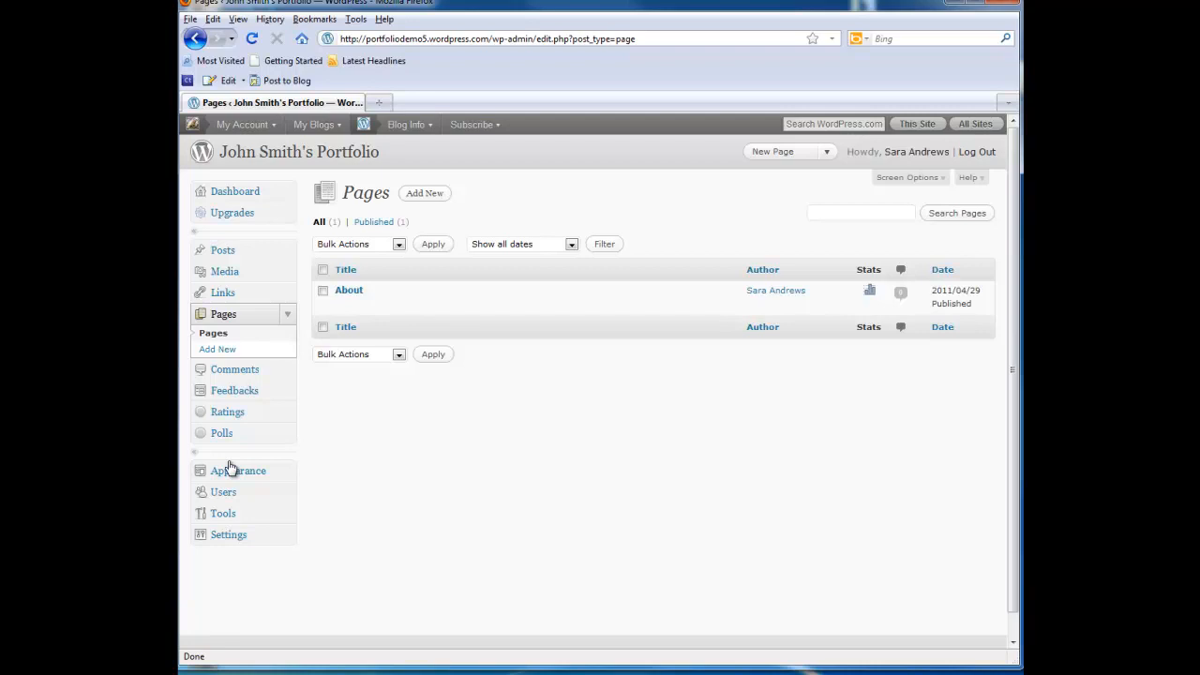
pyautogui.moveTo(217, 349)
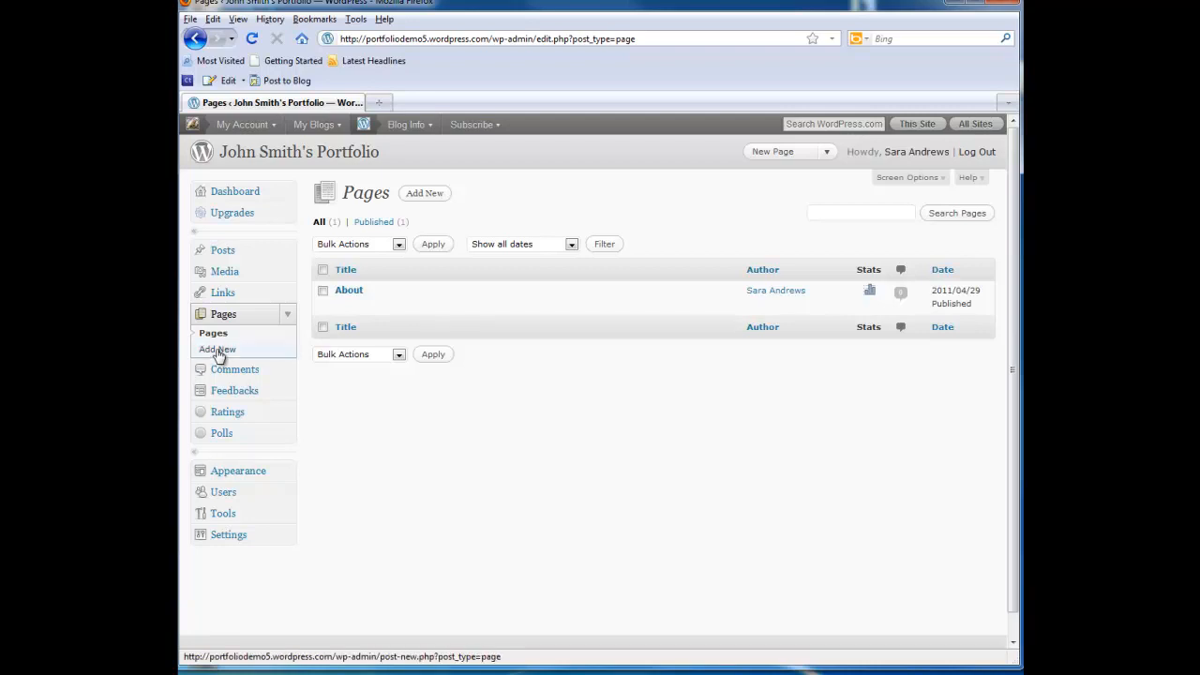
pyautogui.click(217, 349)
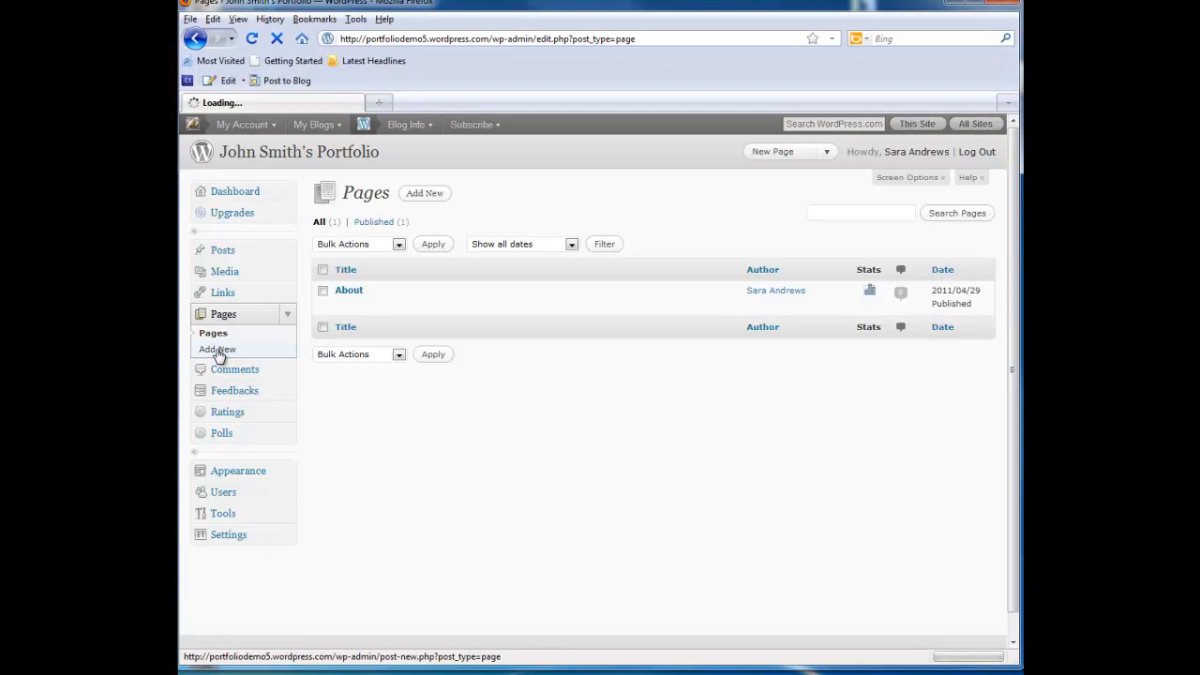
pyautogui.click(217, 348)
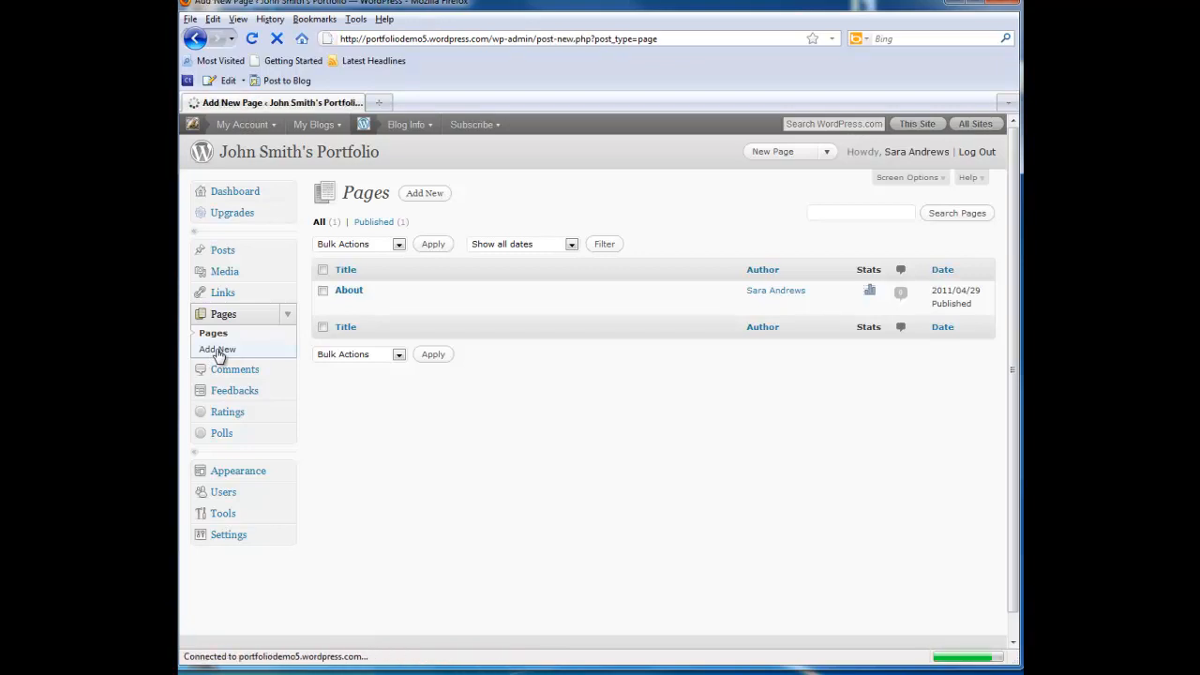
pyautogui.click(218, 349)
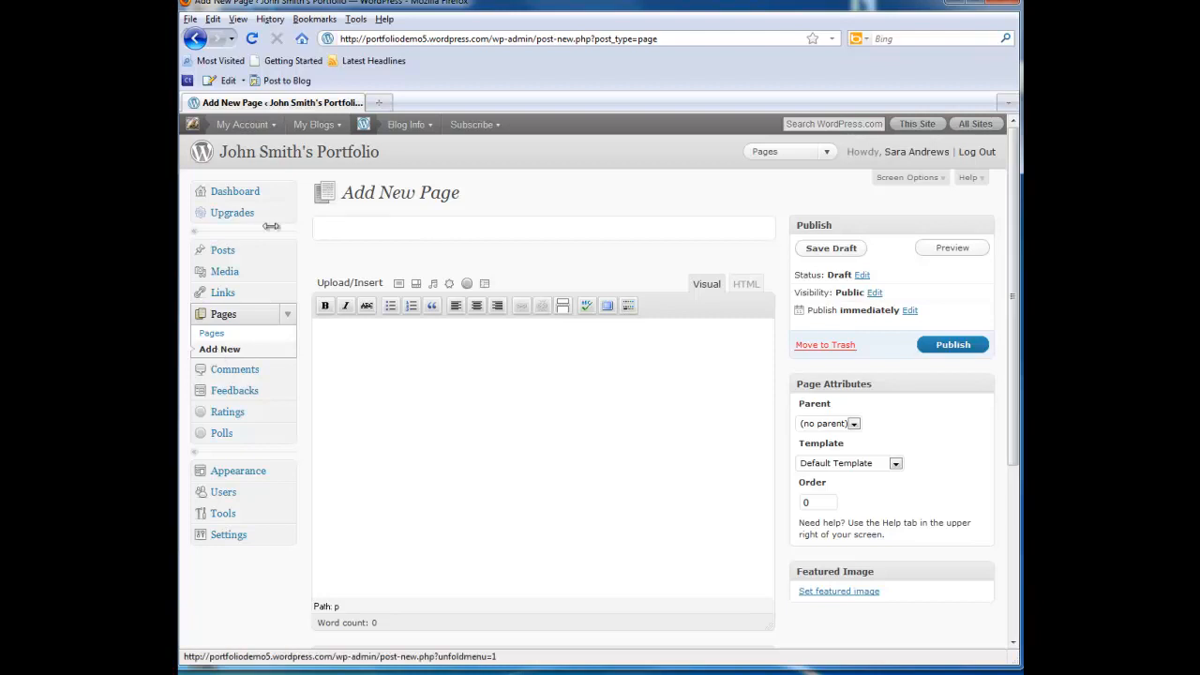
# Step: Title a new page 'Blog' and publish it, then start another blank page
pyautogui.click(542, 228)
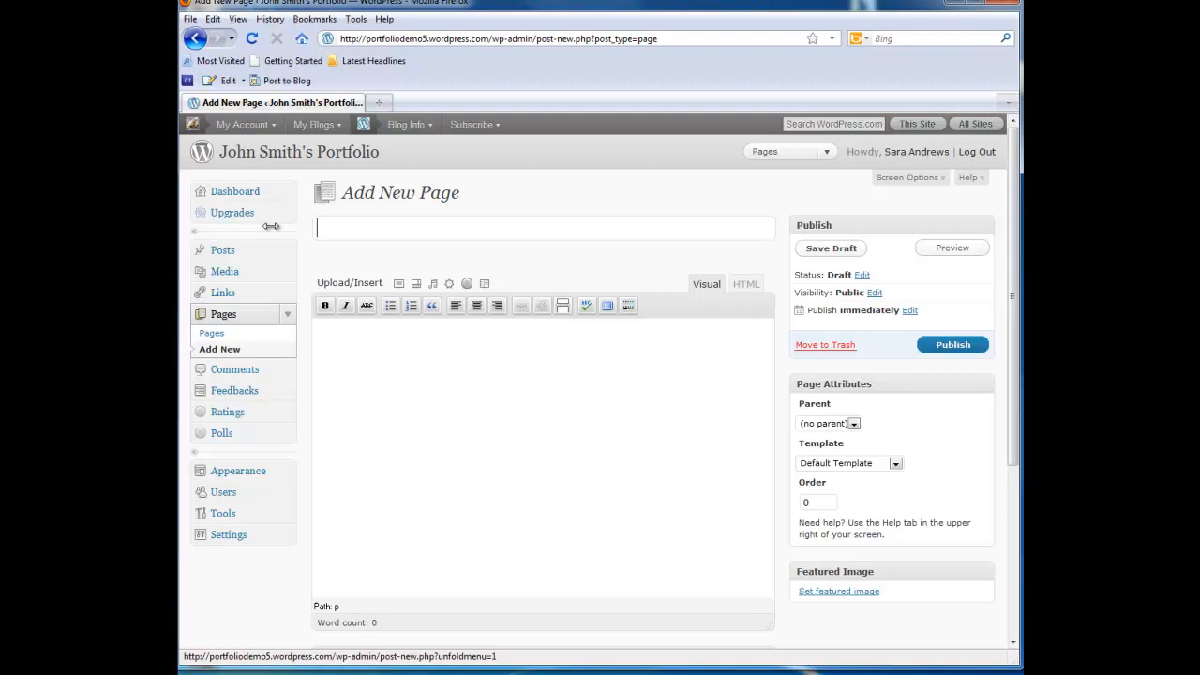
pyautogui.write('Blog')
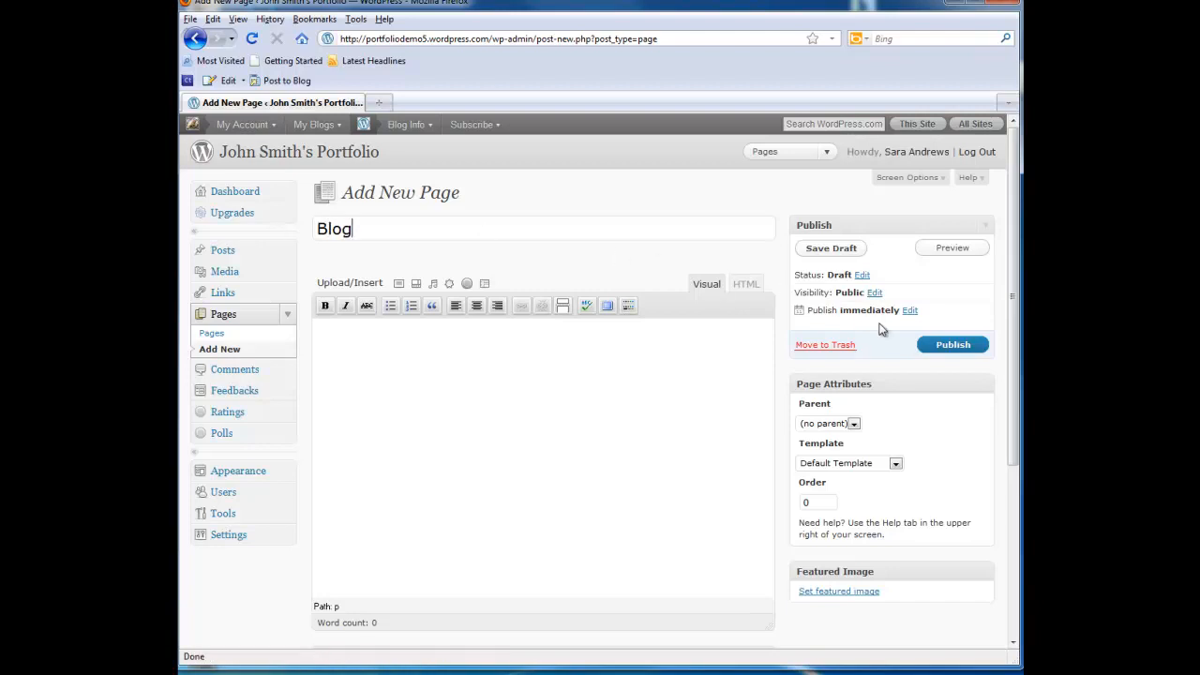
pyautogui.click(953, 344)
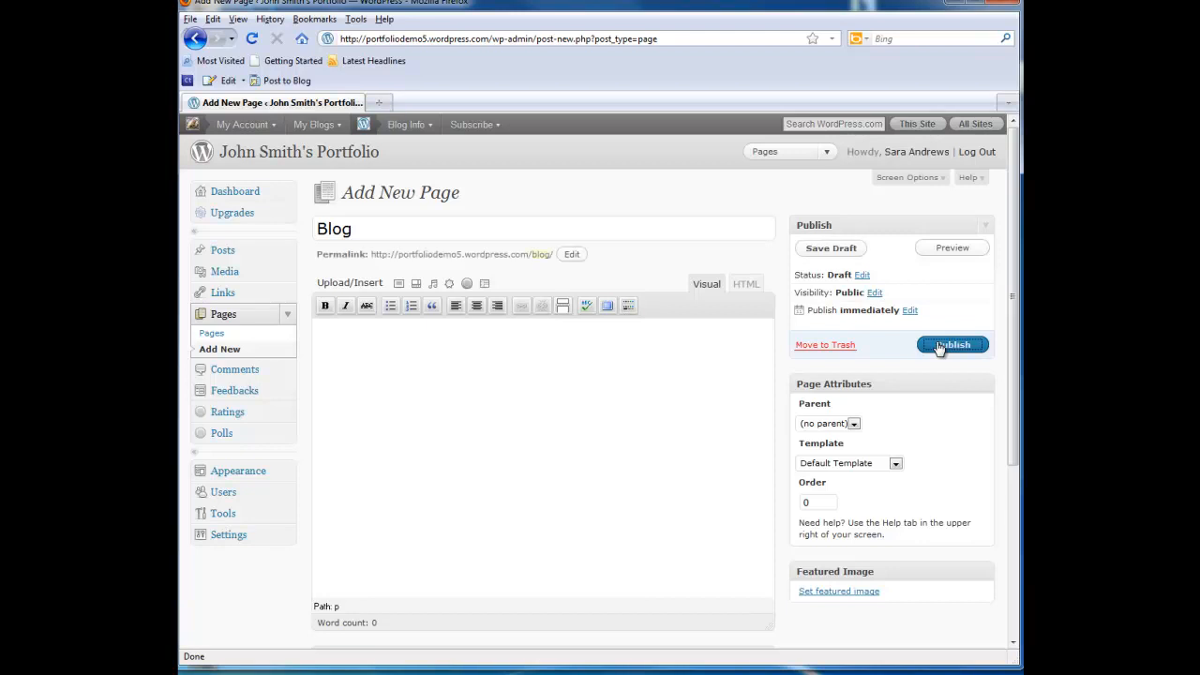
pyautogui.click(952, 344)
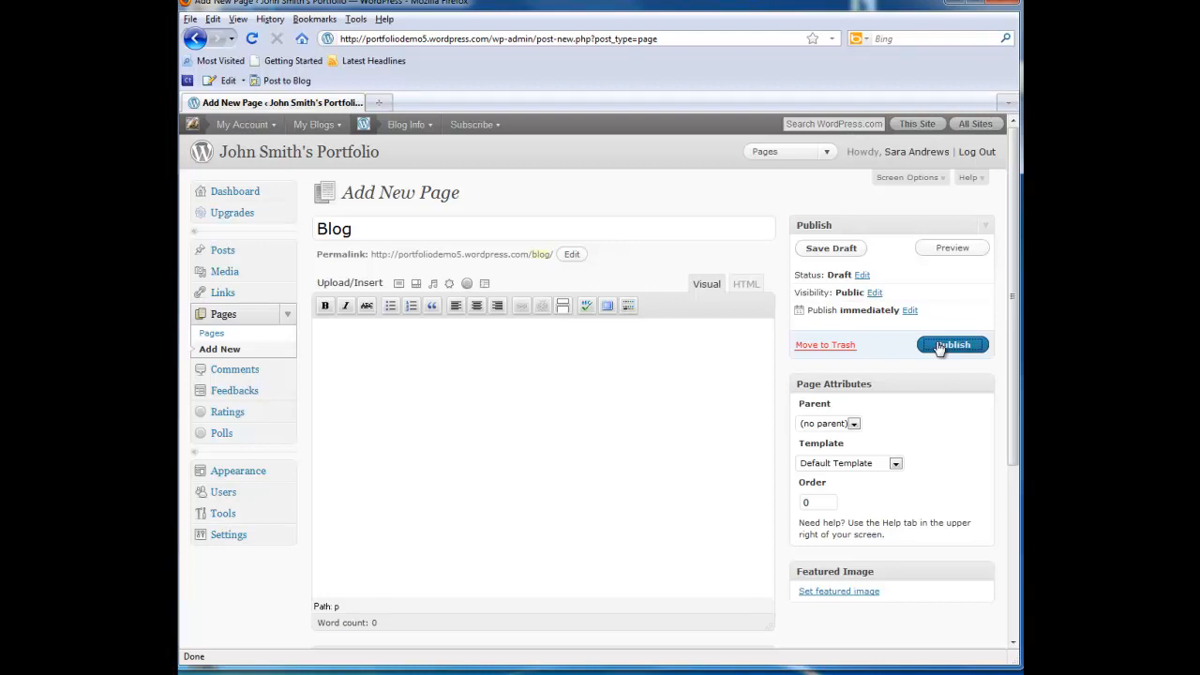
pyautogui.moveTo(494, 331)
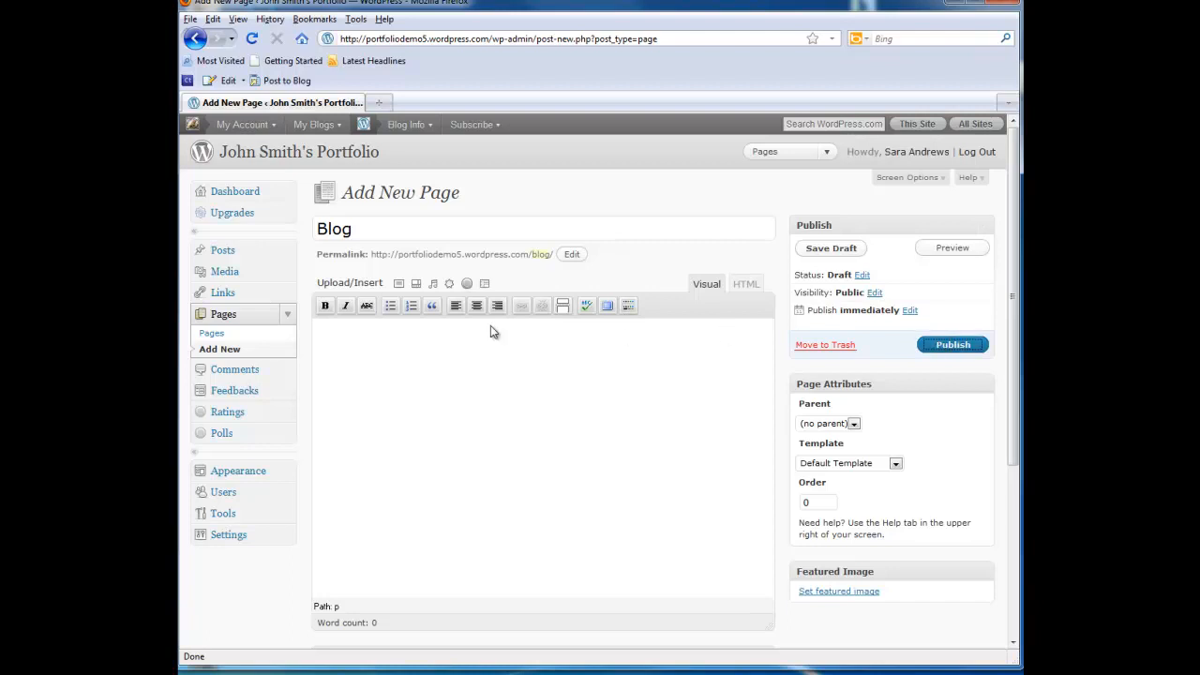
pyautogui.click(219, 349)
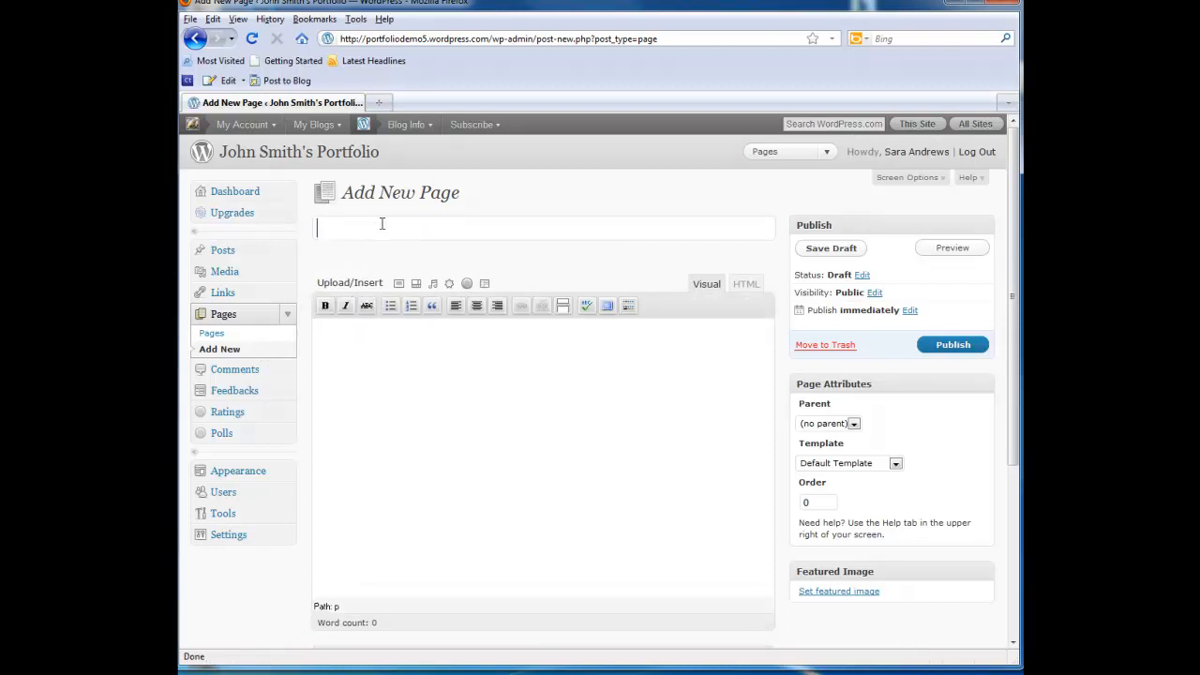
# Step: Title the blank page 'Resume' and publish it
pyautogui.write('Resu')
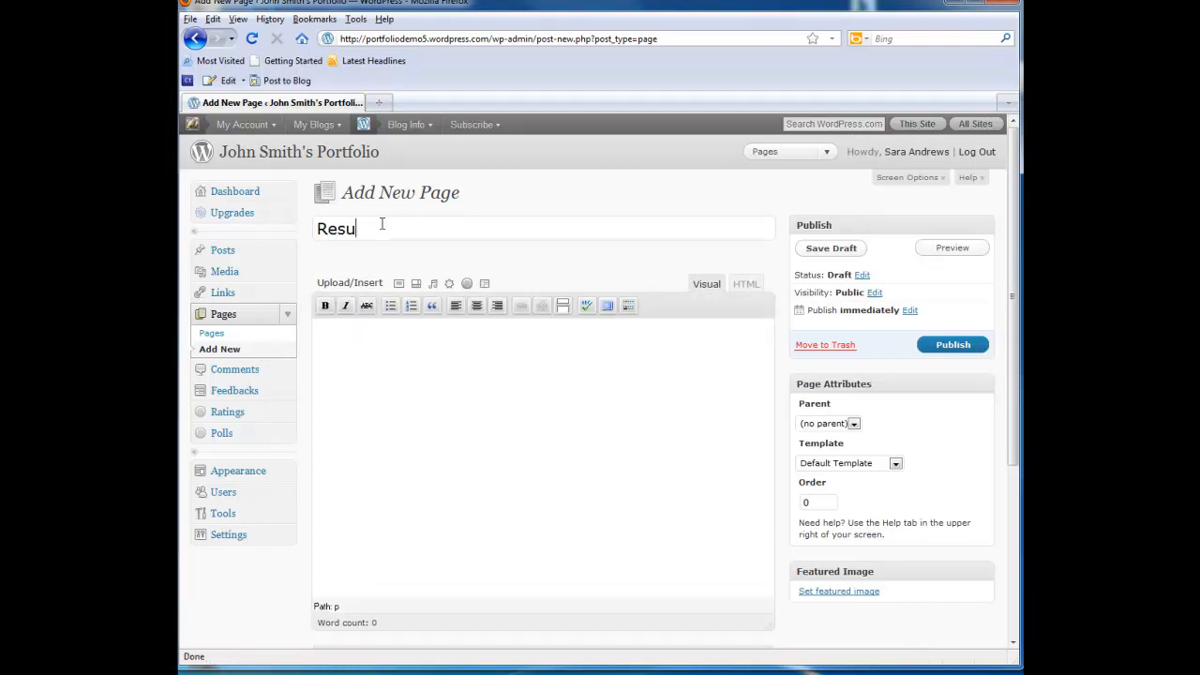
pyautogui.write('me')
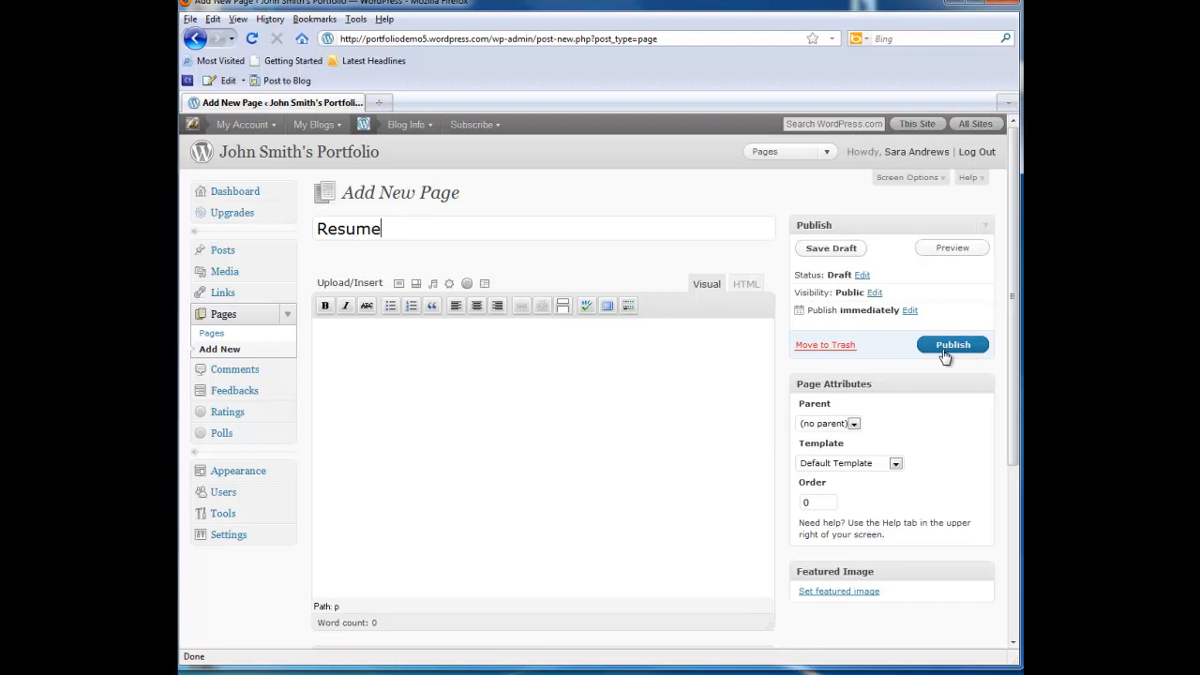
pyautogui.click(953, 344)
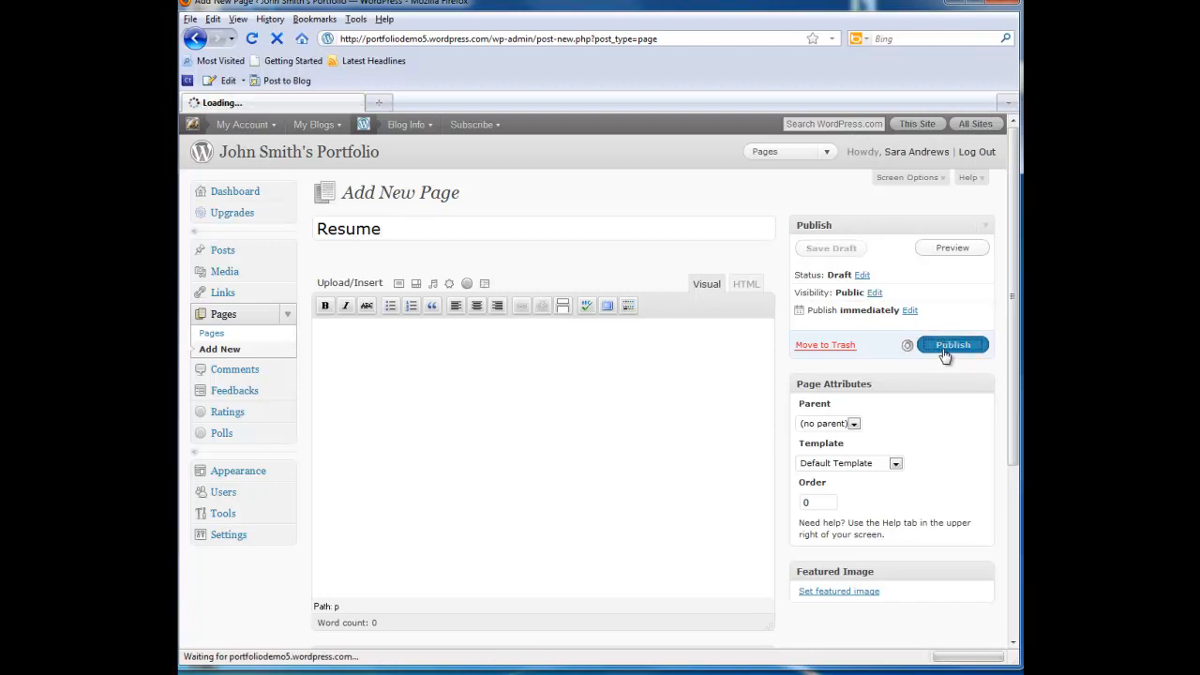
pyautogui.click(953, 345)
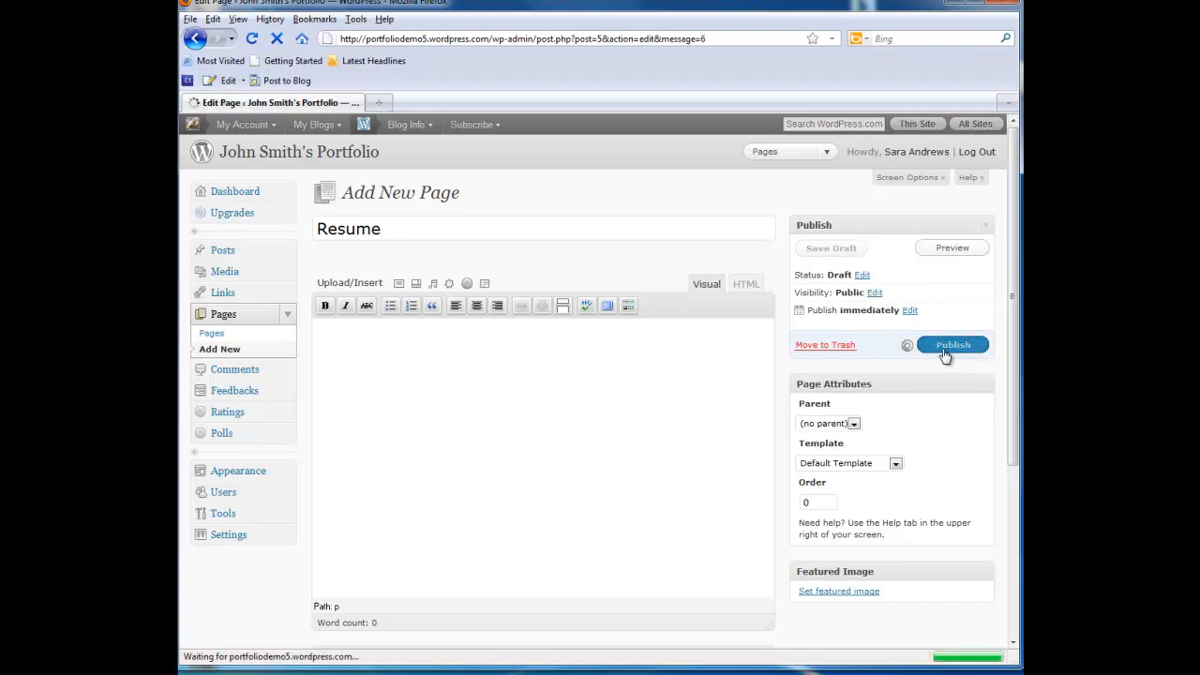
pyautogui.click(953, 344)
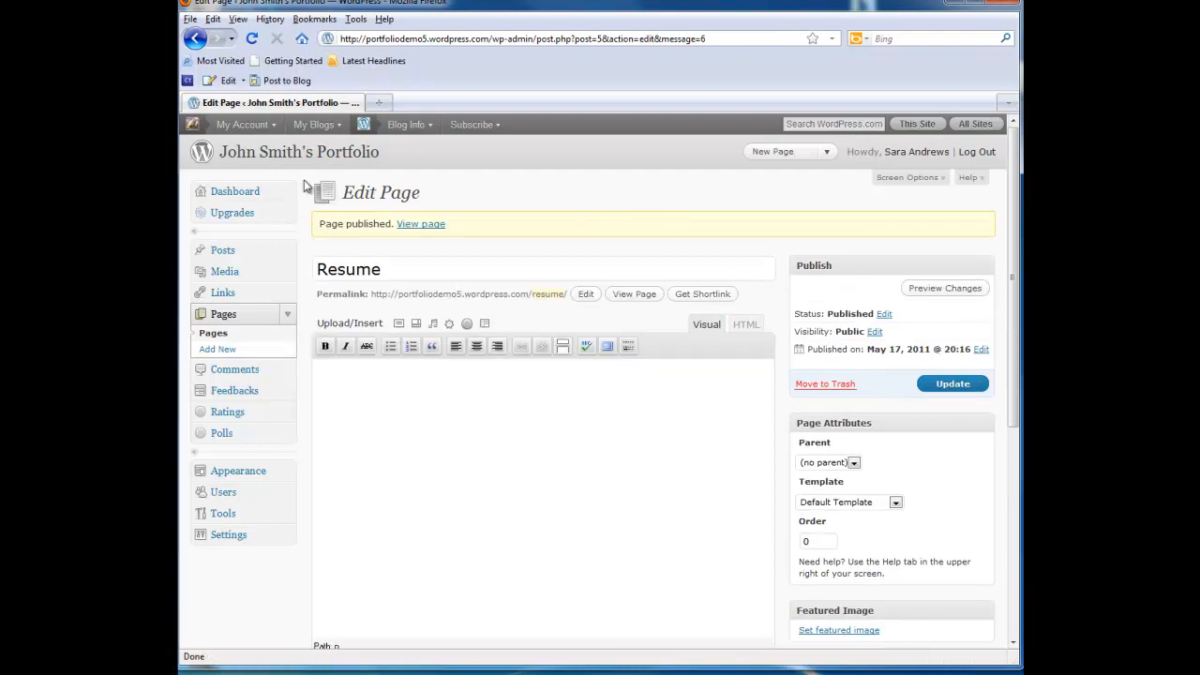
pyautogui.moveTo(319, 224)
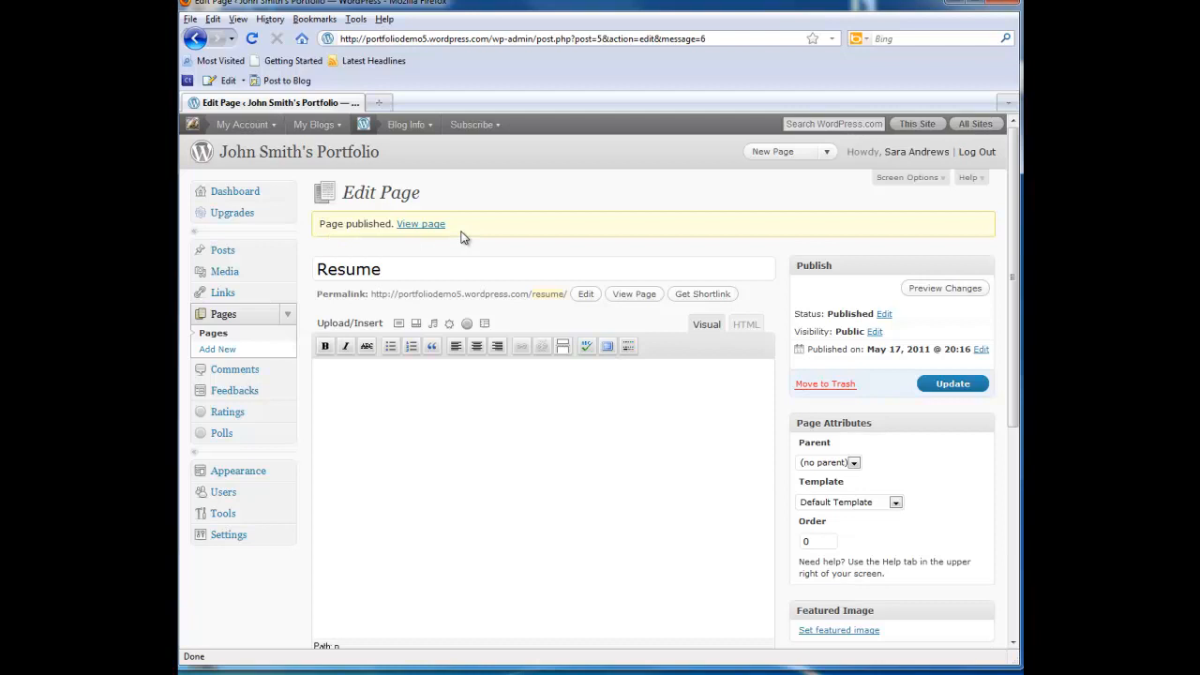
pyautogui.moveTo(218, 349)
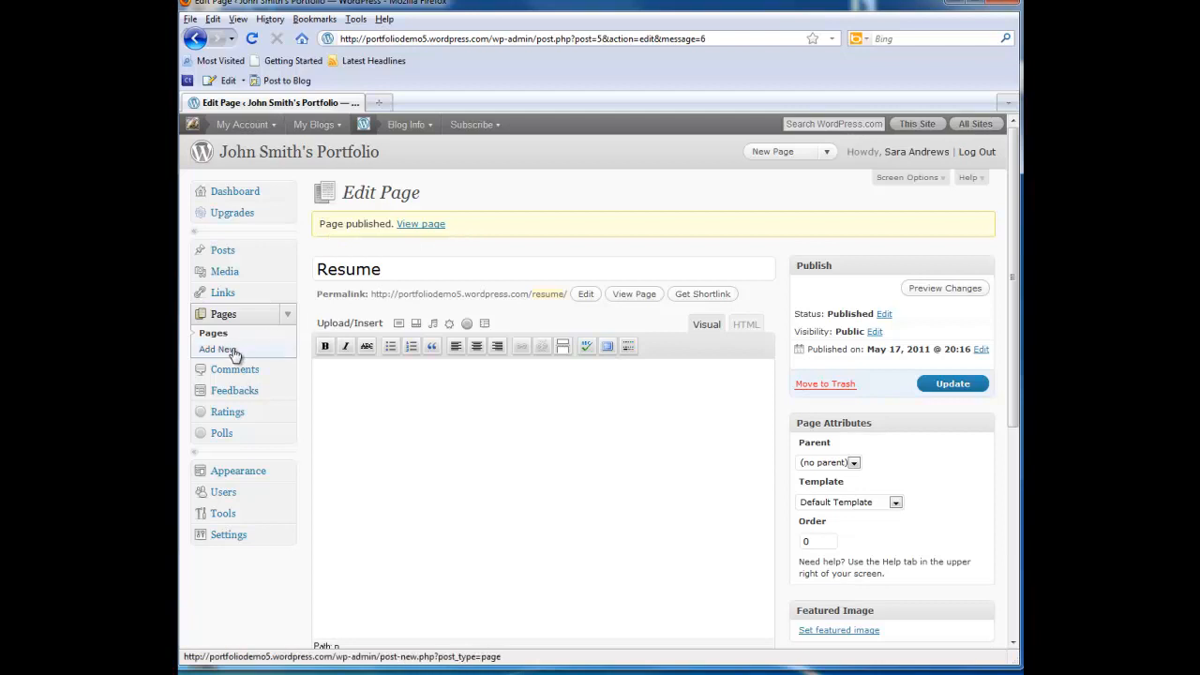
# Step: Publish a page titled 'Work Samples' and begin another new page
pyautogui.click(216, 348)
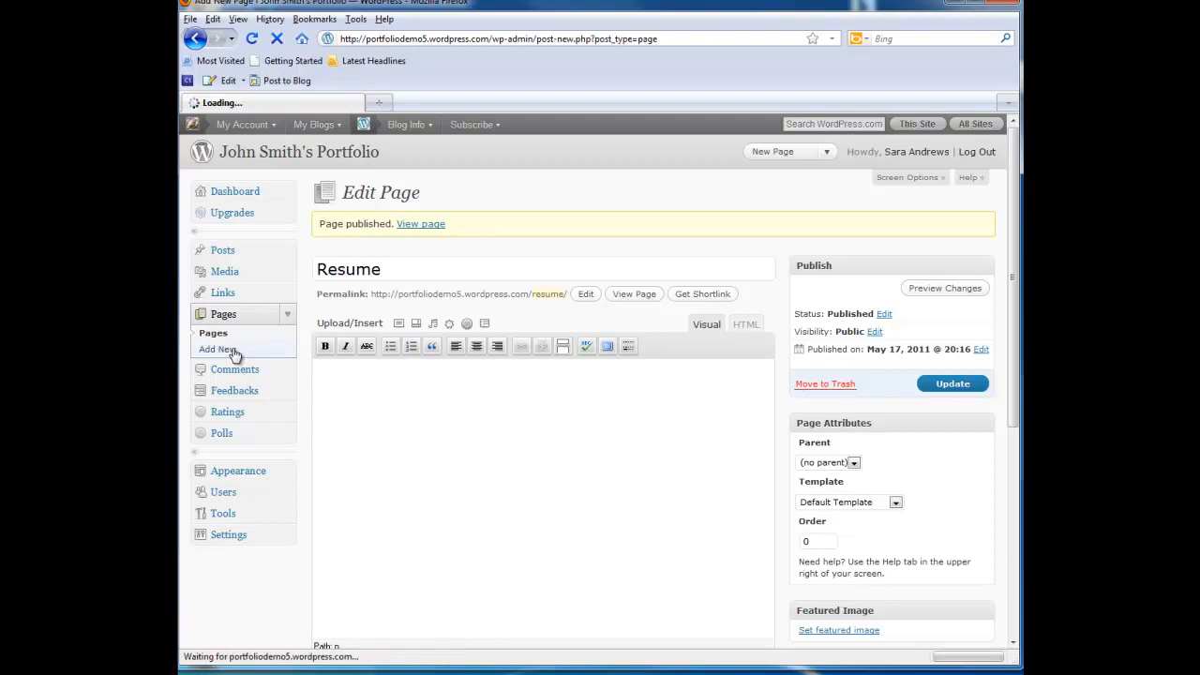
pyautogui.click(218, 349)
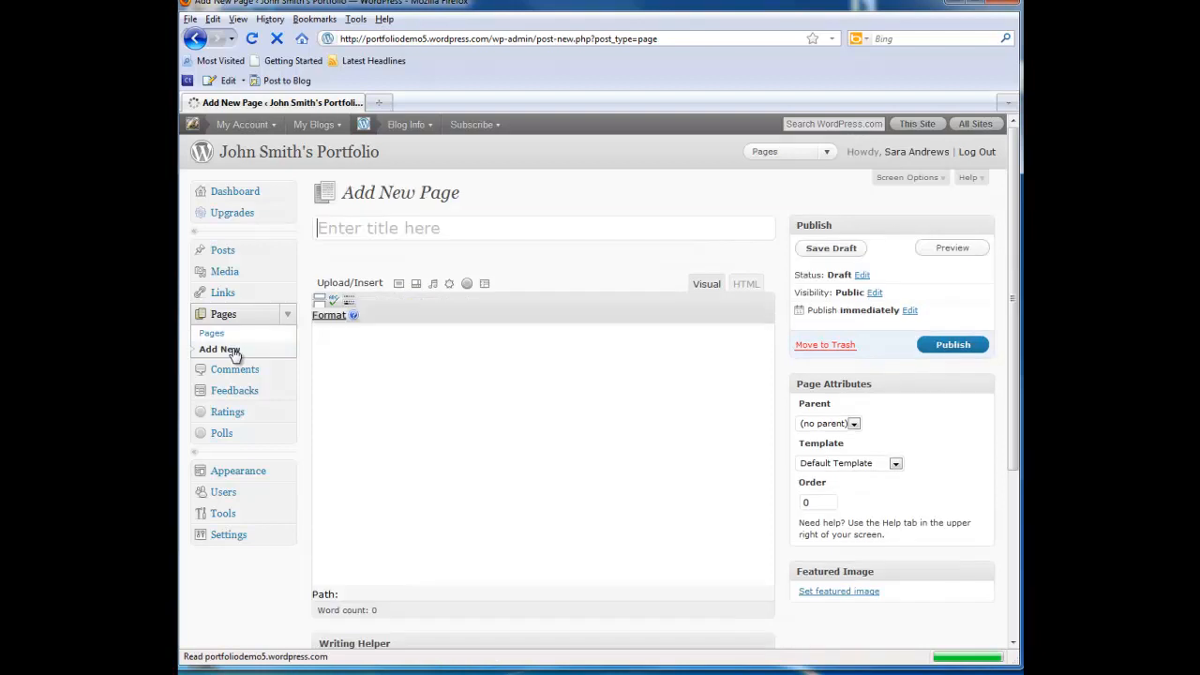
pyautogui.write('Work Samples')
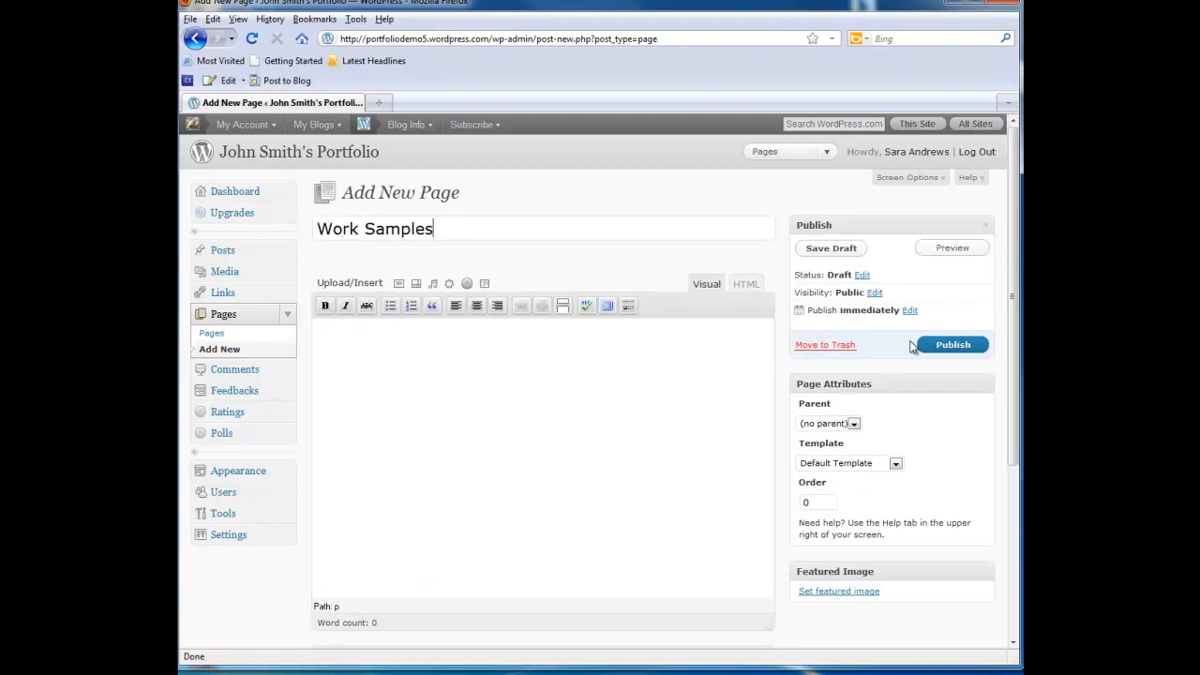
pyautogui.click(953, 344)
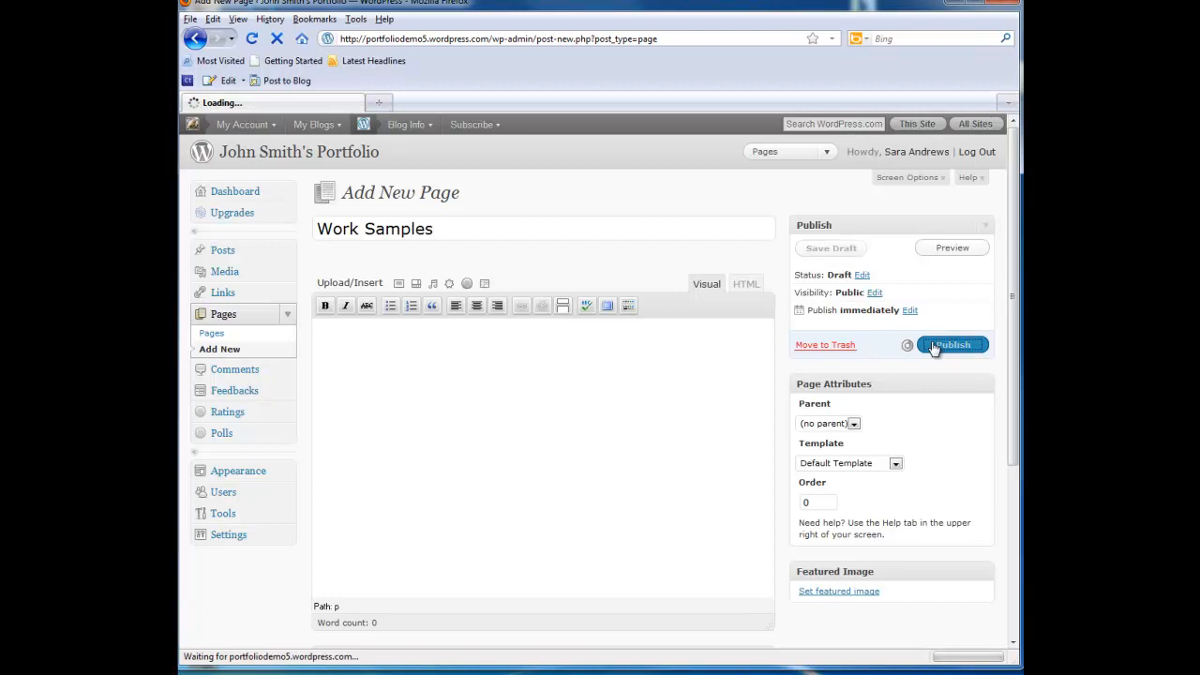
pyautogui.click(951, 344)
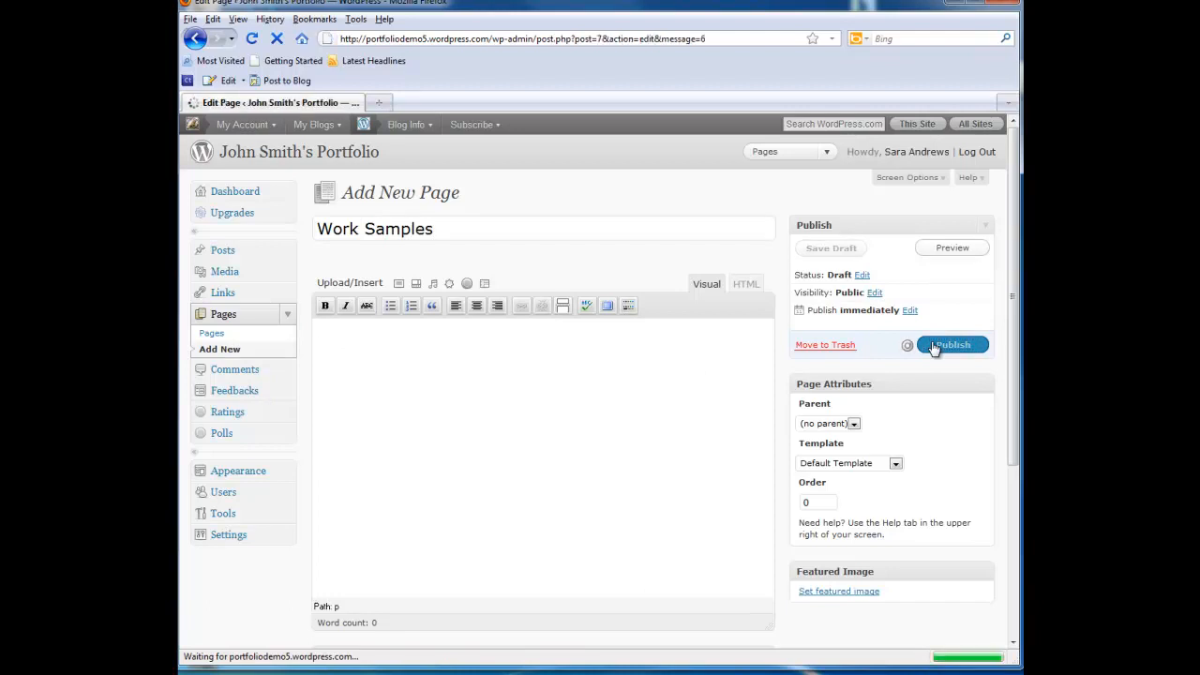
pyautogui.click(953, 344)
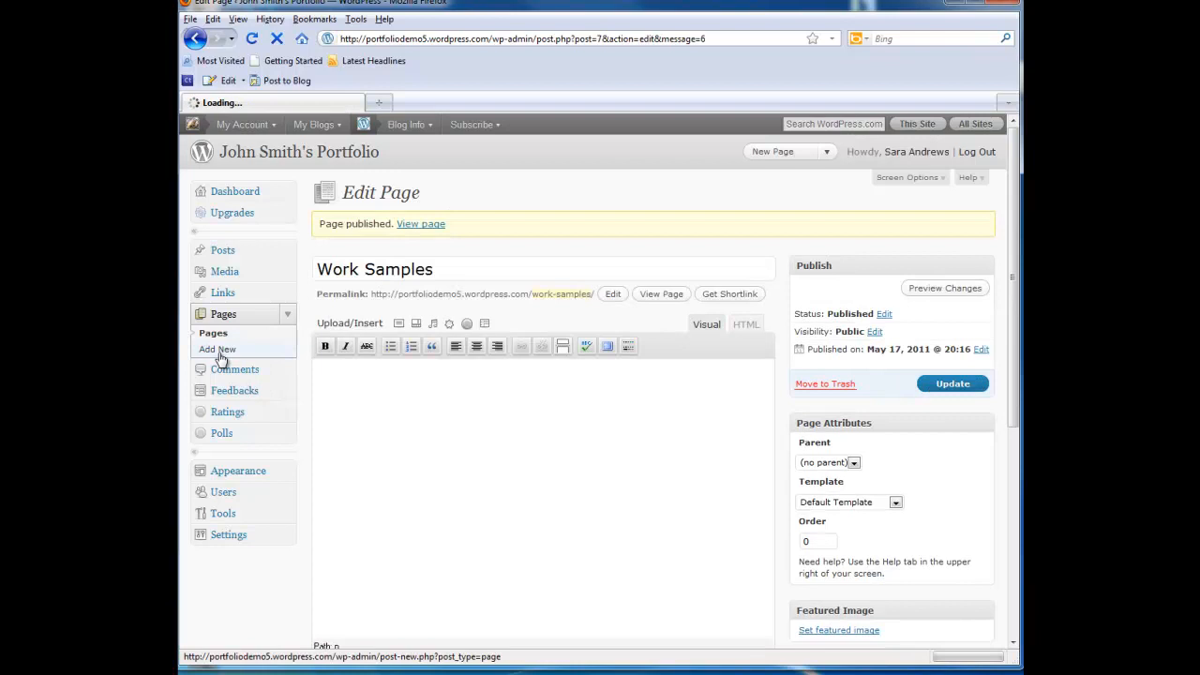
pyautogui.click(216, 349)
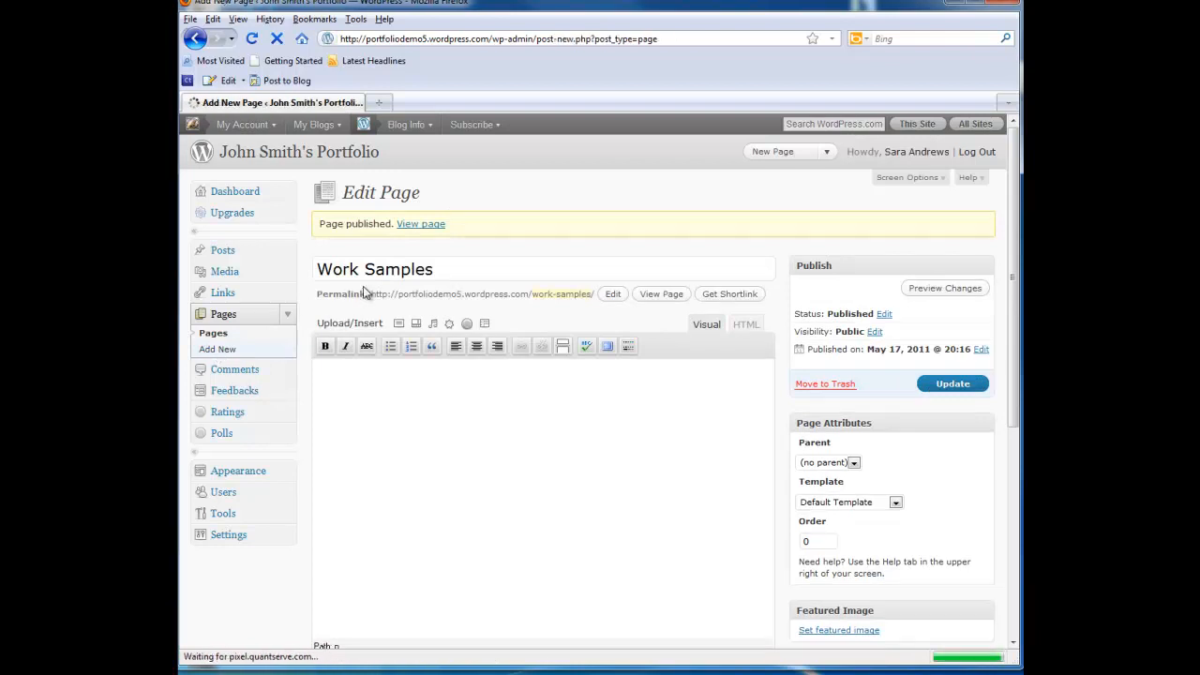
# Step: Title a page 'Sample', publish it, and open a fresh blank page
pyautogui.click(219, 349)
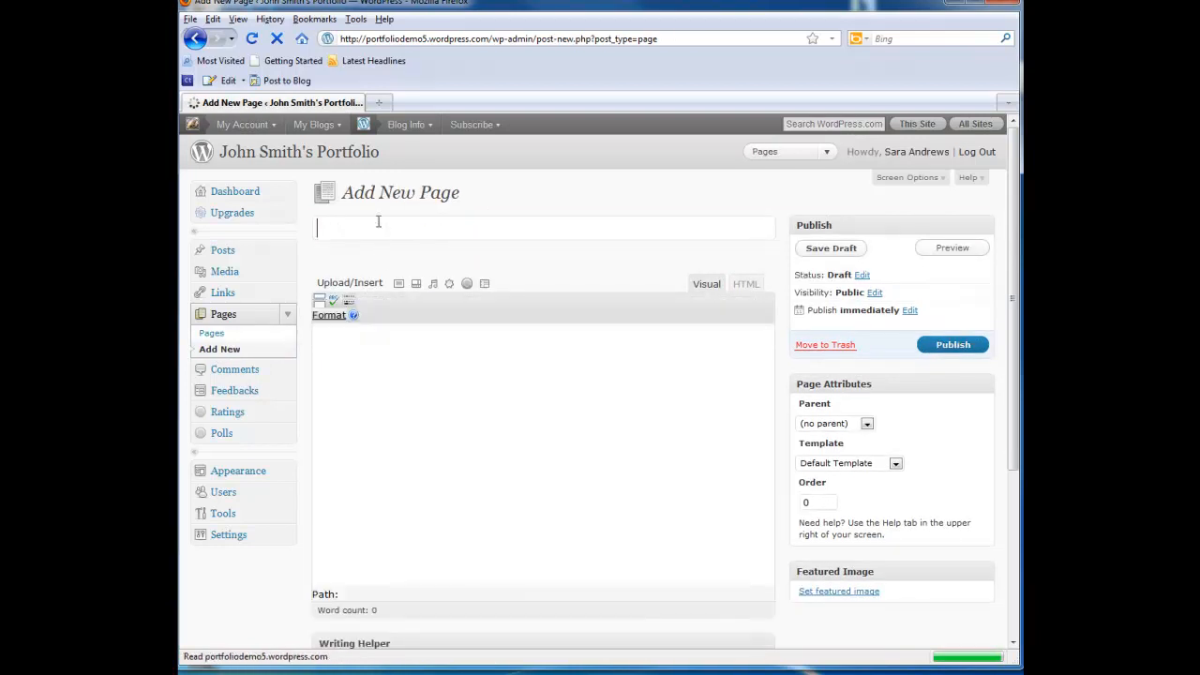
pyautogui.write('Sample')
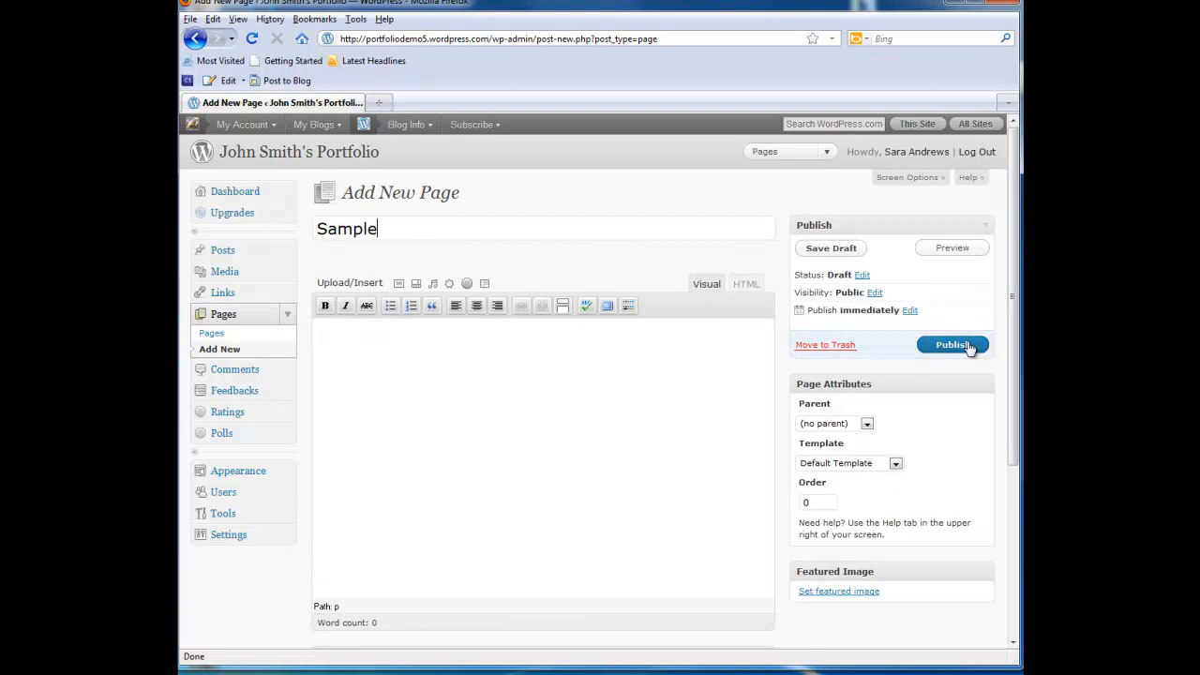
pyautogui.click(952, 345)
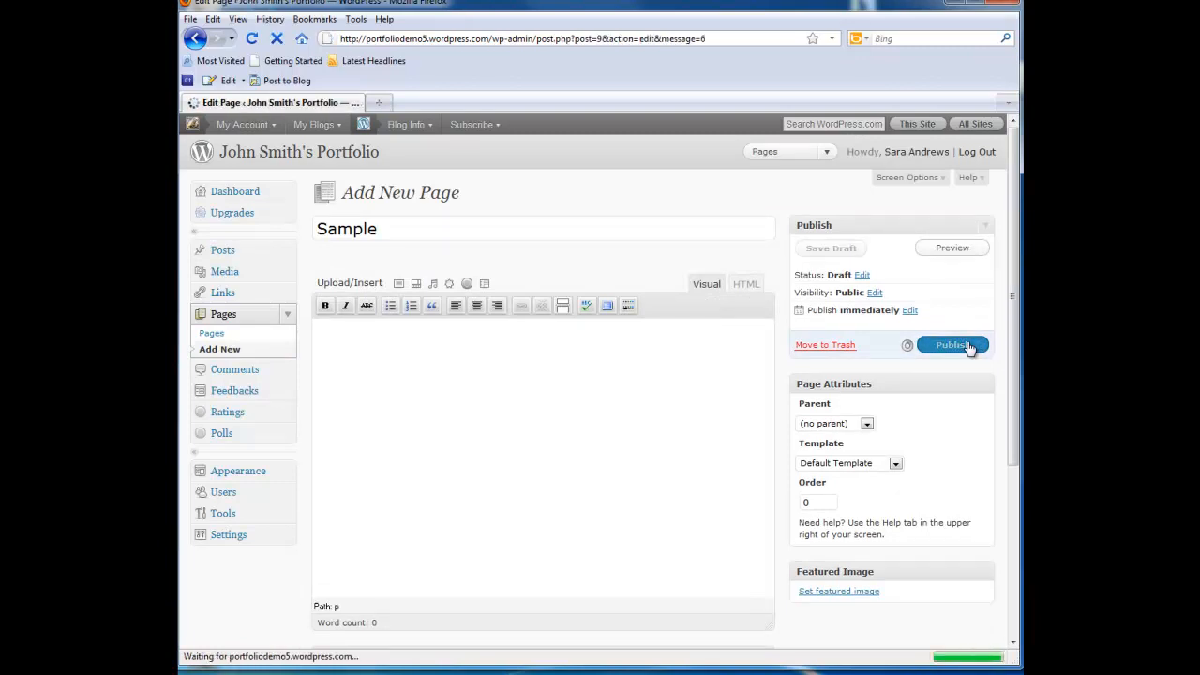
pyautogui.click(219, 349)
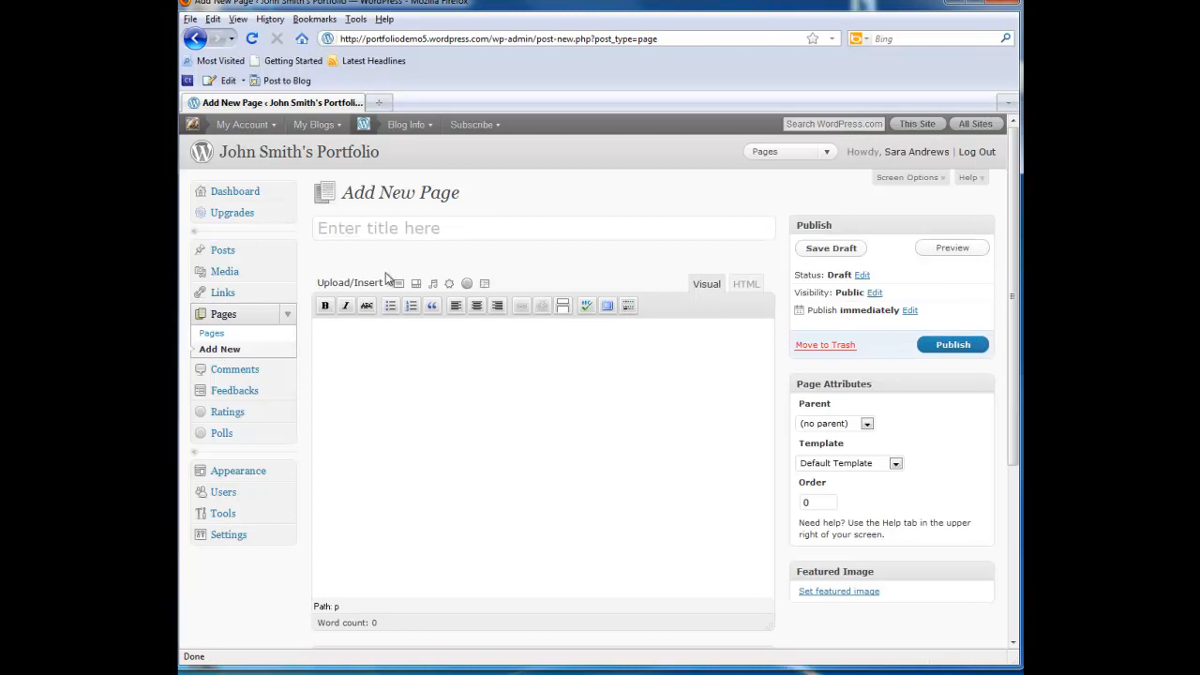
# Step: Title the blank page 'Contact' and publish it
pyautogui.write('c')
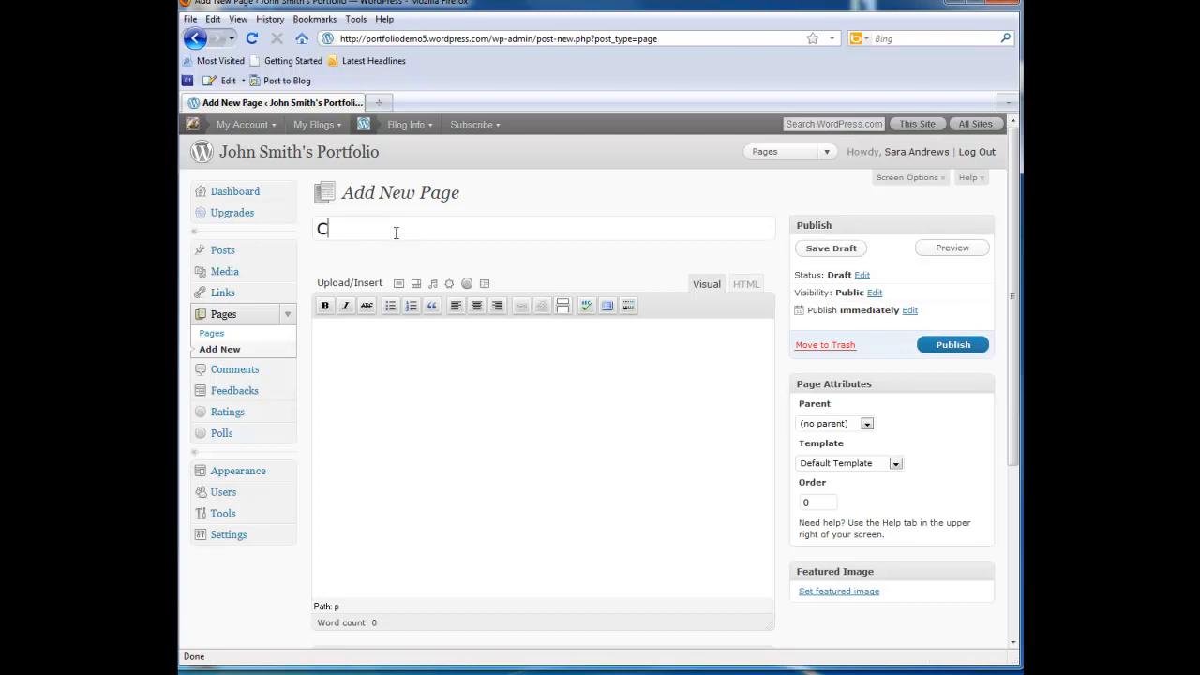
pyautogui.write('ontact')
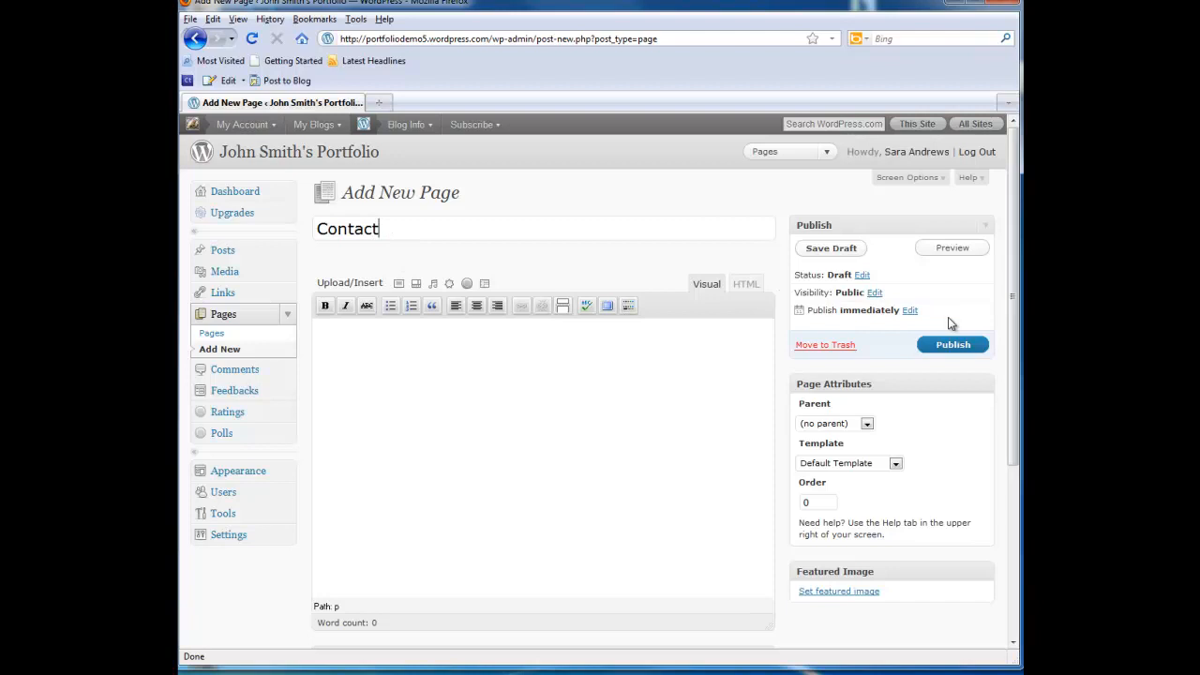
pyautogui.click(952, 344)
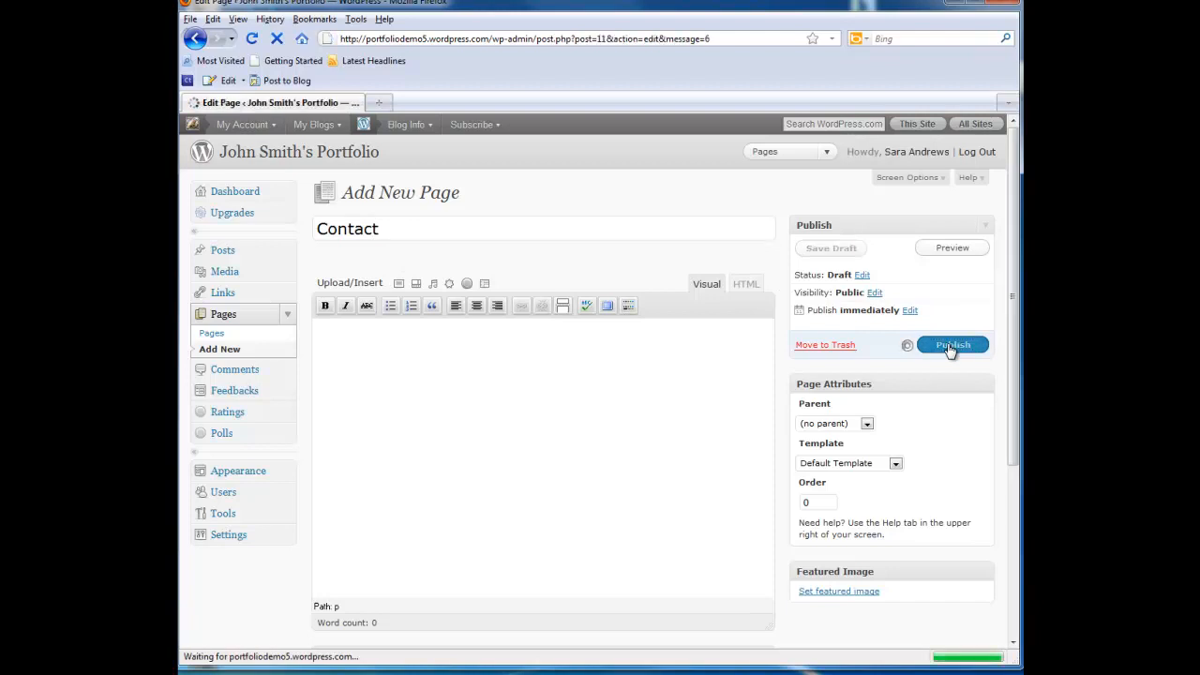
pyautogui.click(953, 344)
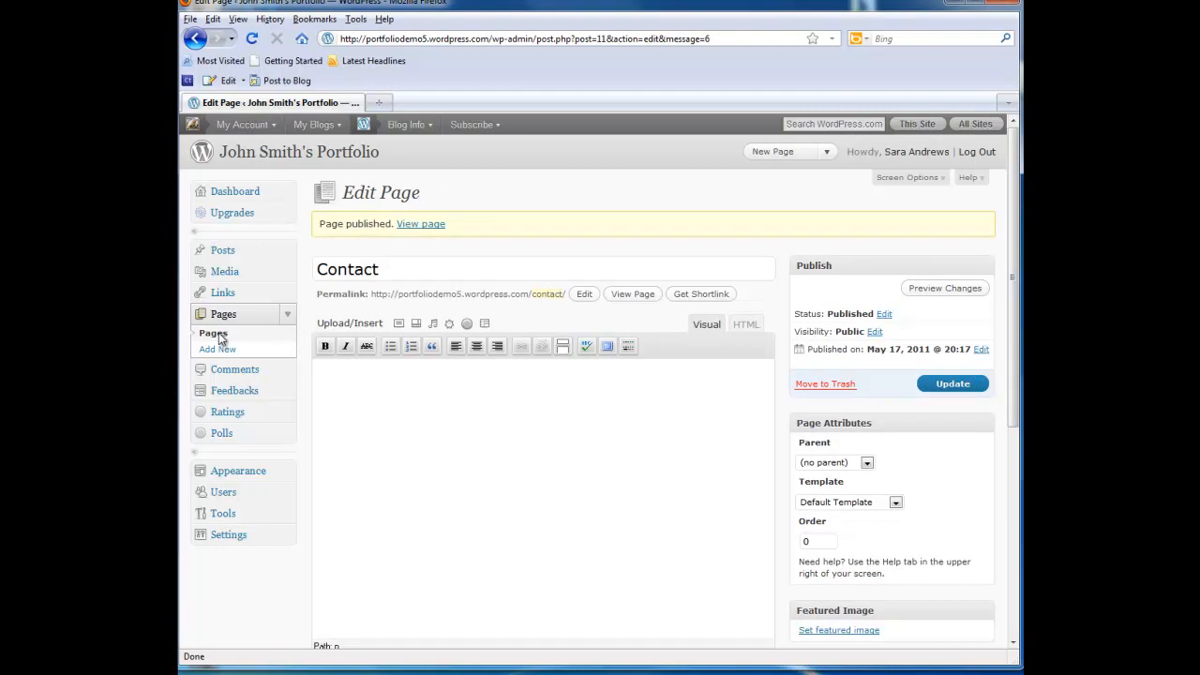
# Step: Show all six pages in the Pages list, with Blog still a draft
pyautogui.click(223, 314)
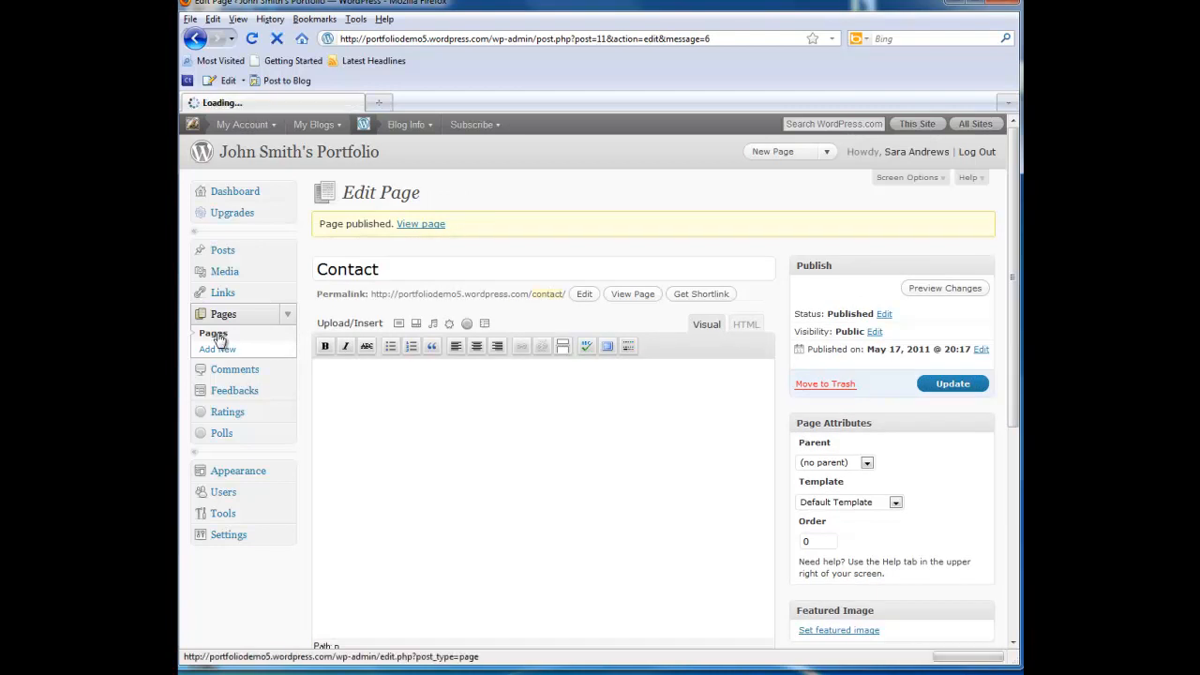
pyautogui.click(212, 334)
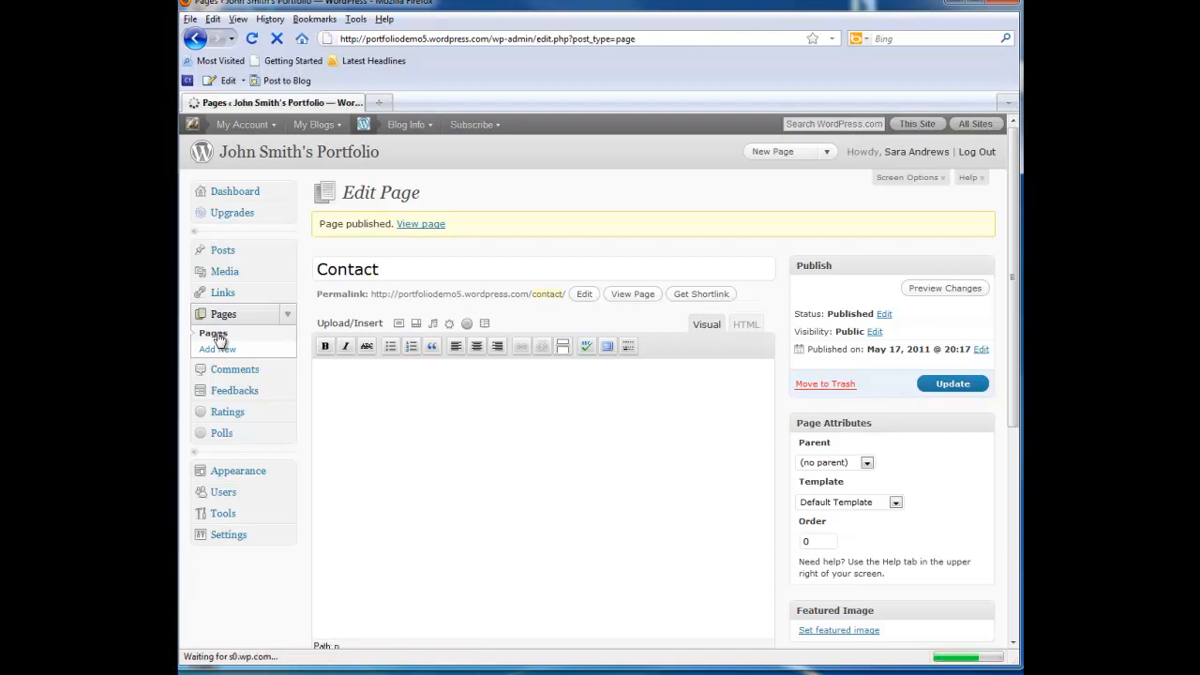
pyautogui.click(223, 314)
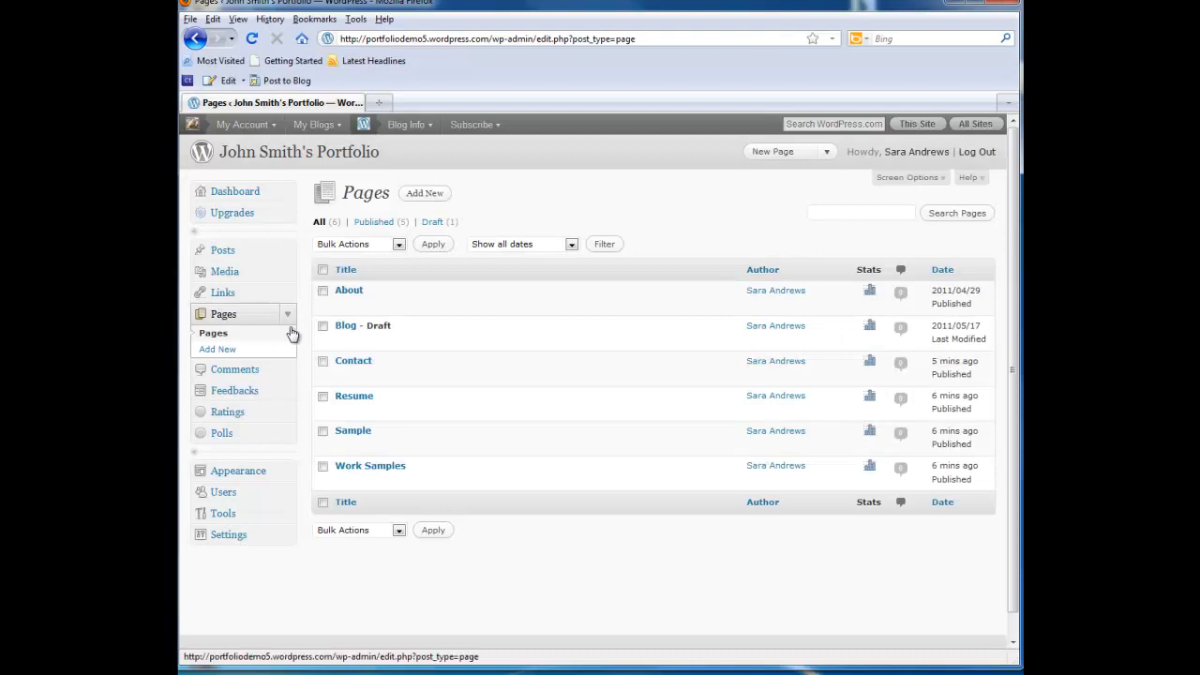
pyautogui.moveTo(353, 361)
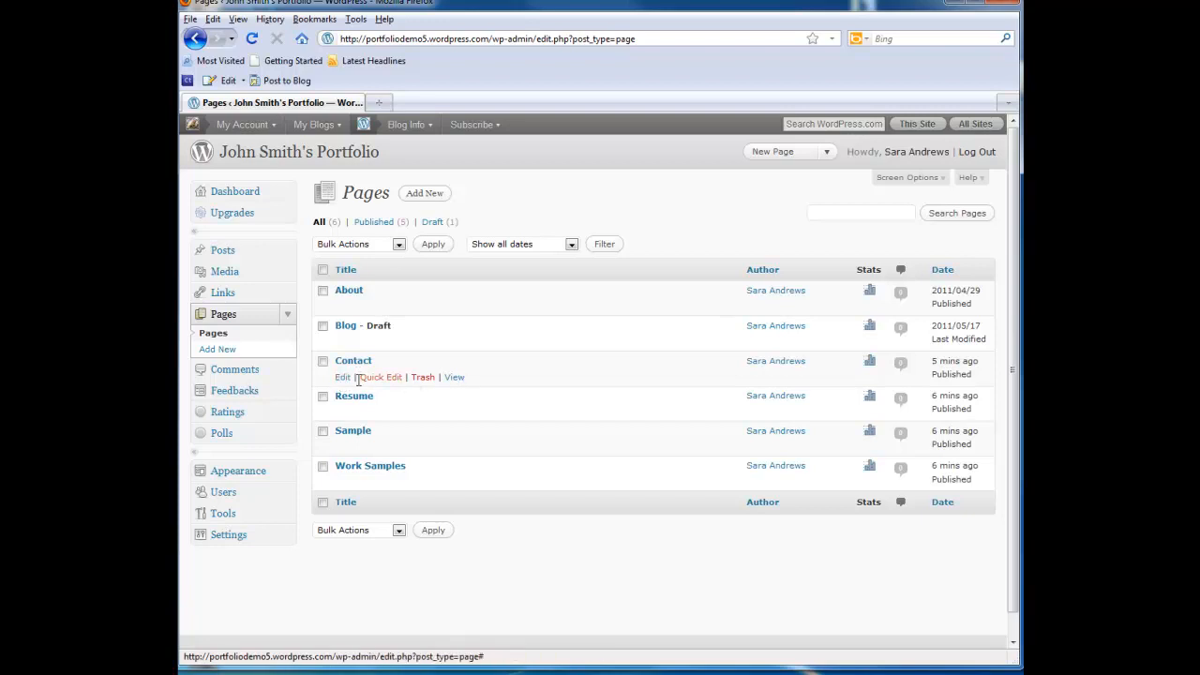
# Step: Open the published Contact page in the page editor
pyautogui.click(341, 377)
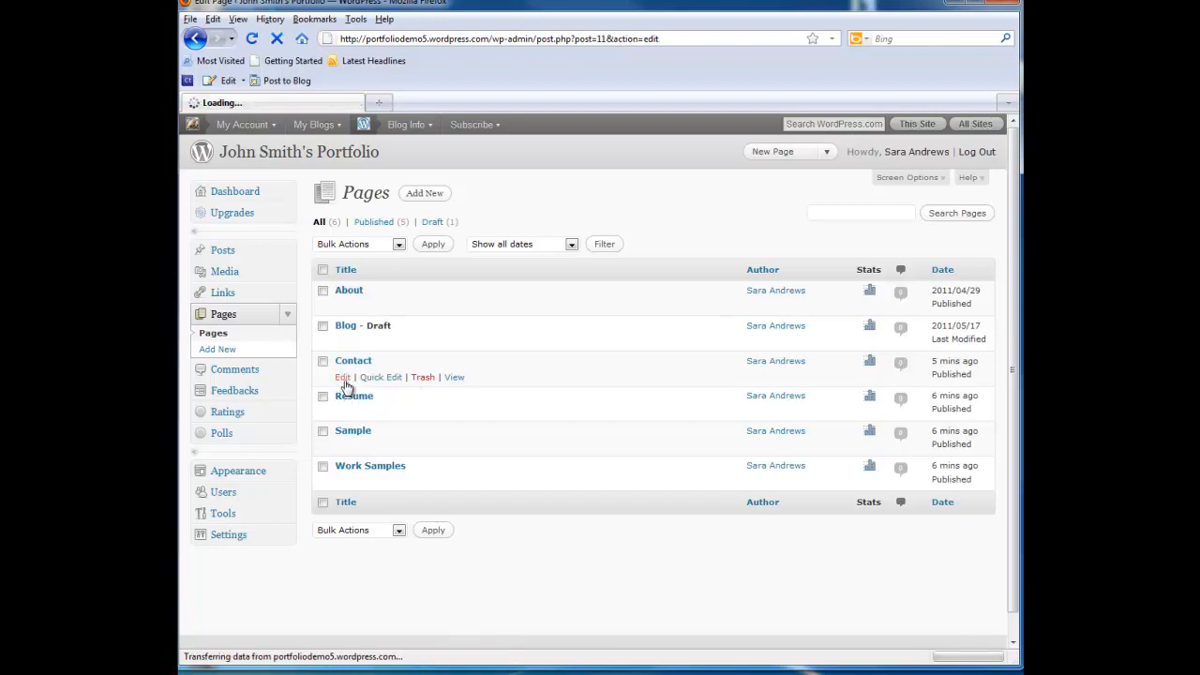
pyautogui.click(341, 376)
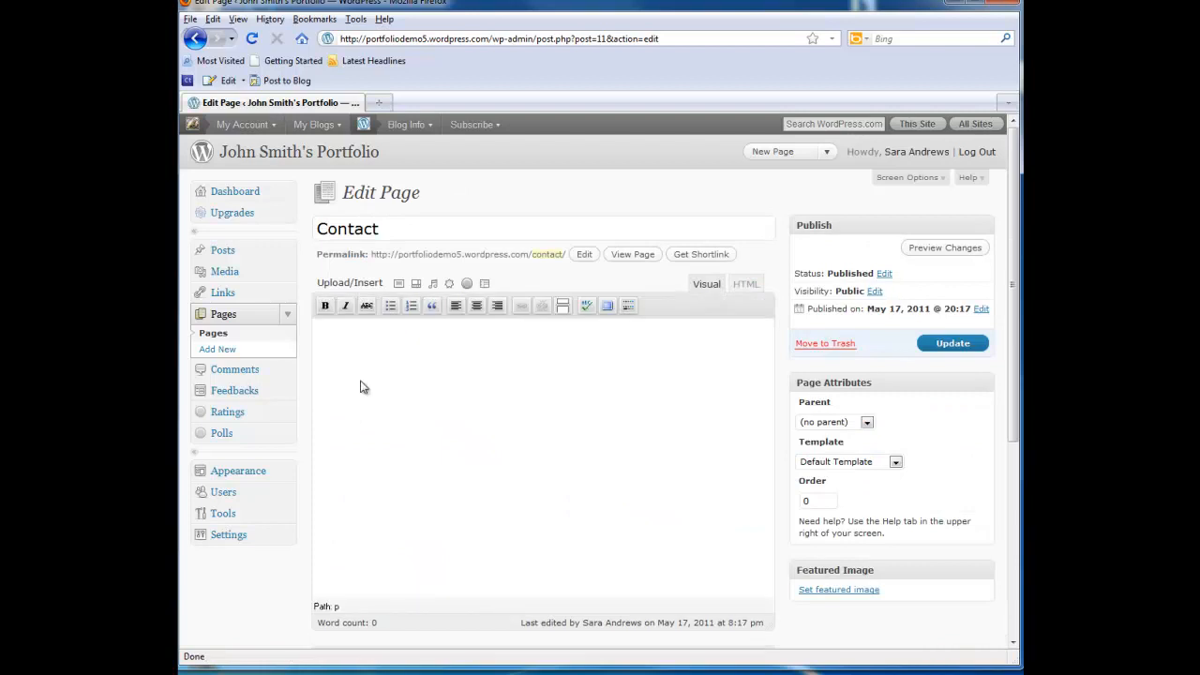
pyautogui.moveTo(359, 444)
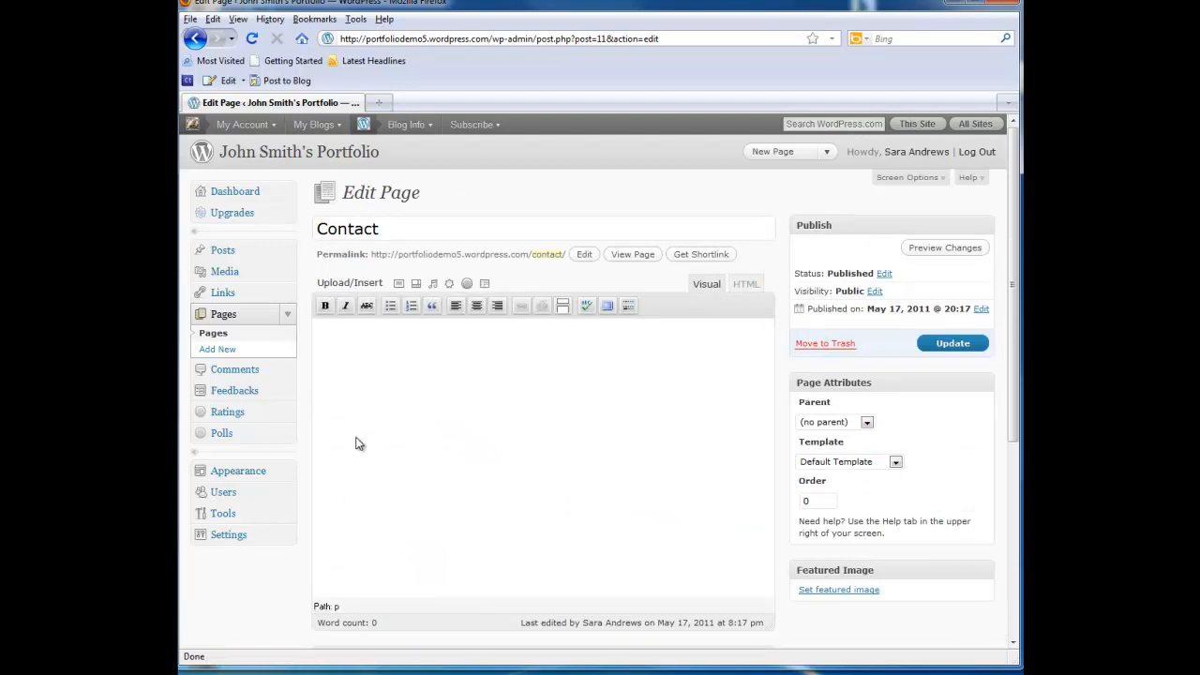
pyautogui.moveTo(587, 461)
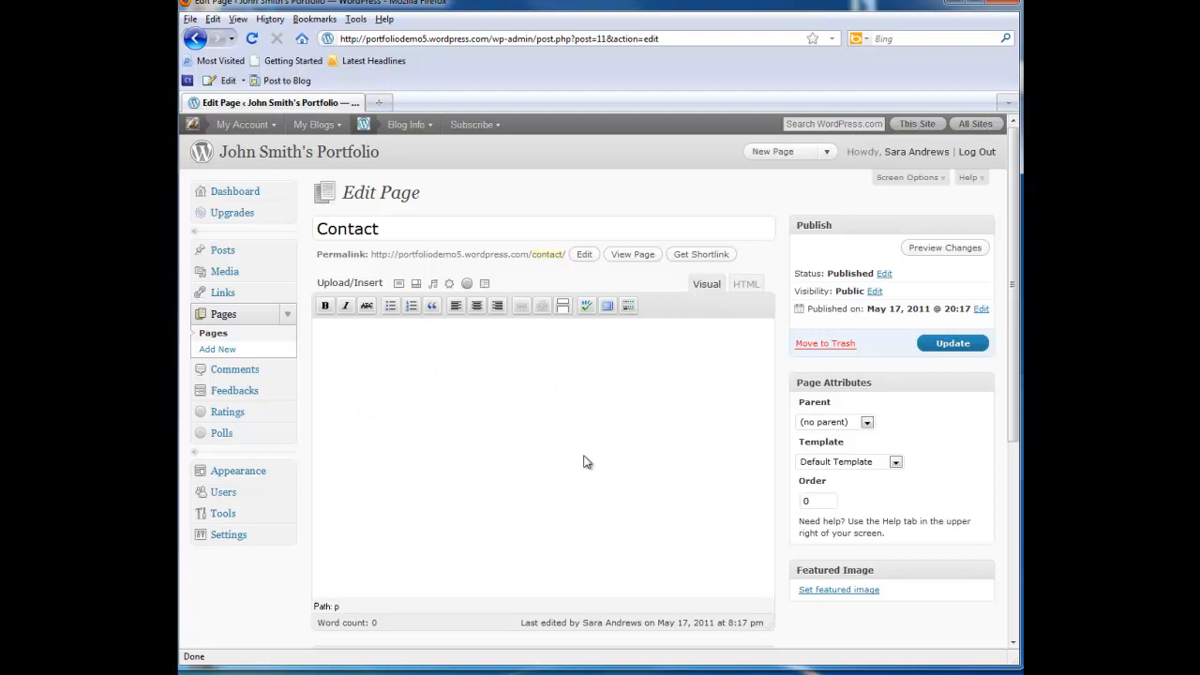
pyautogui.write('John smith')
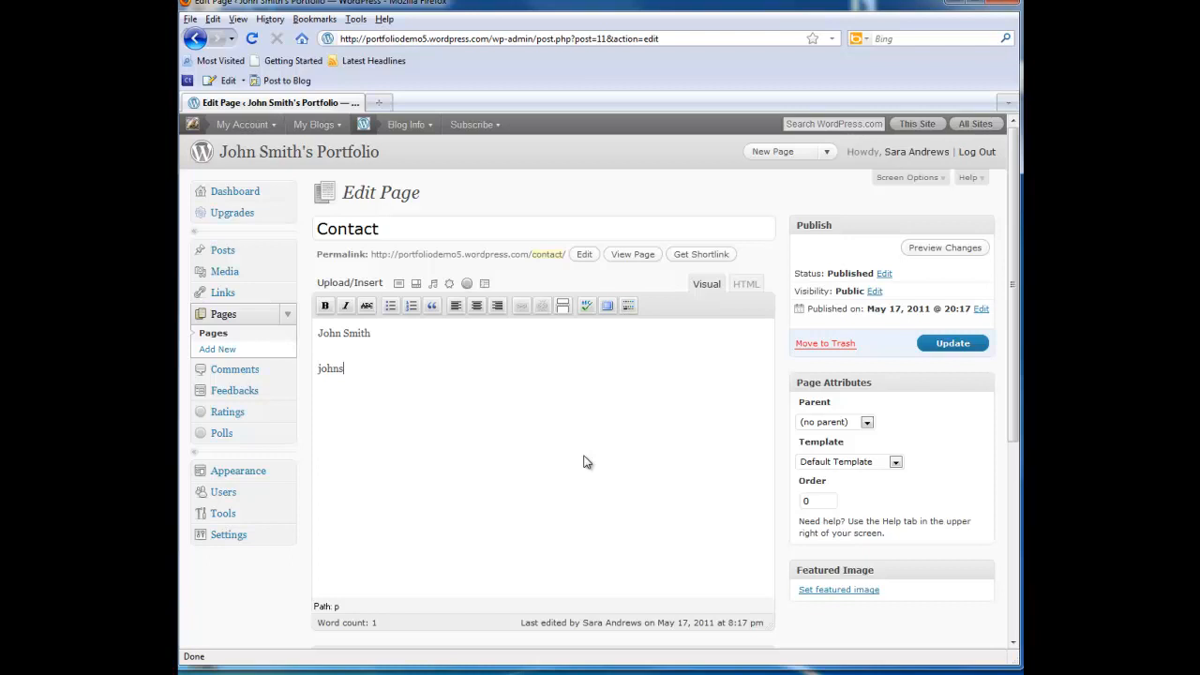
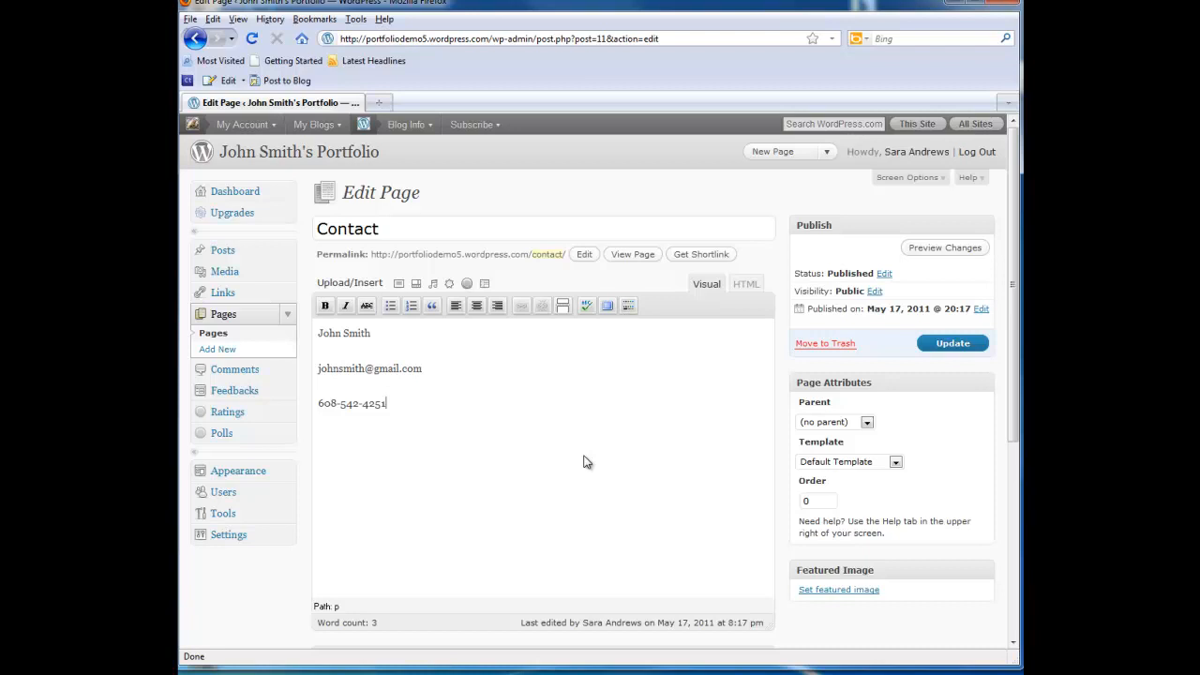
pyautogui.moveTo(654, 316)
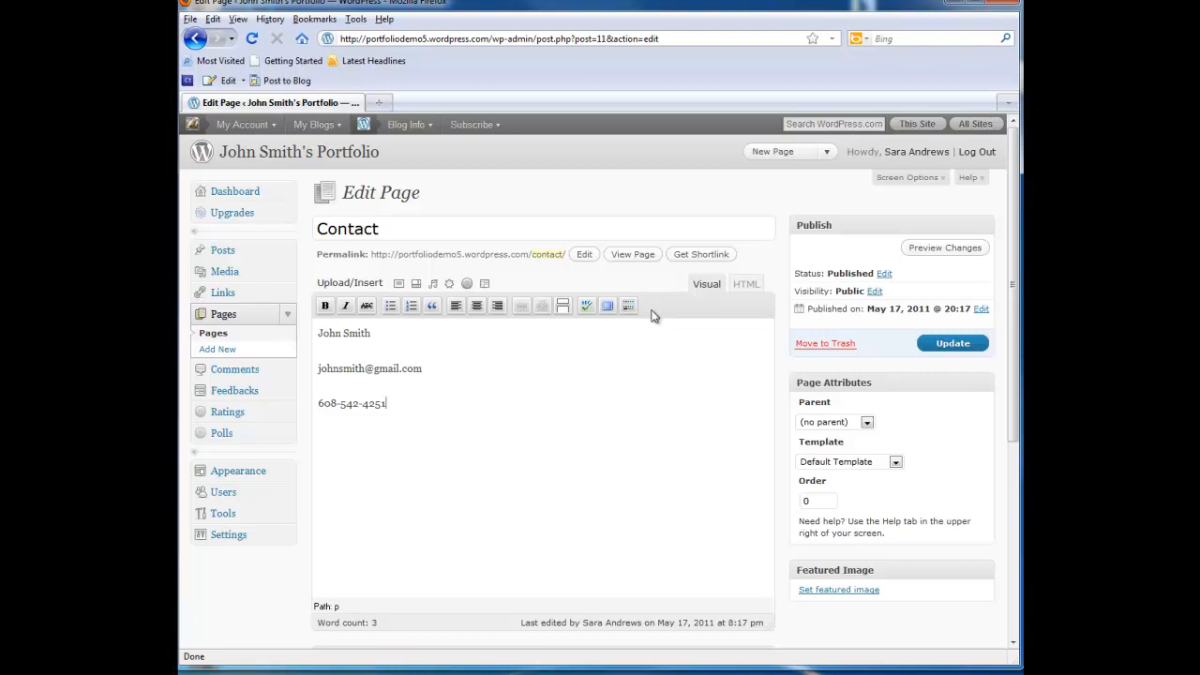
pyautogui.moveTo(633, 355)
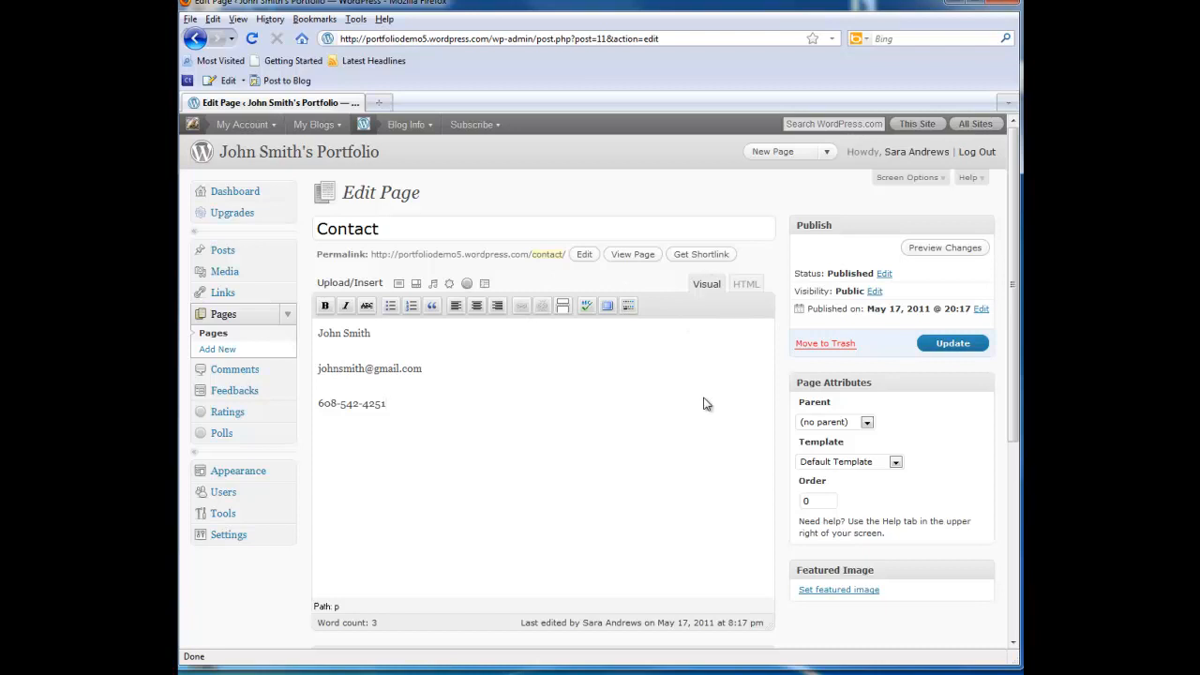
# Step: Bold John Smith's name and confirm the strong tags in the HTML view
pyautogui.click(389, 403)
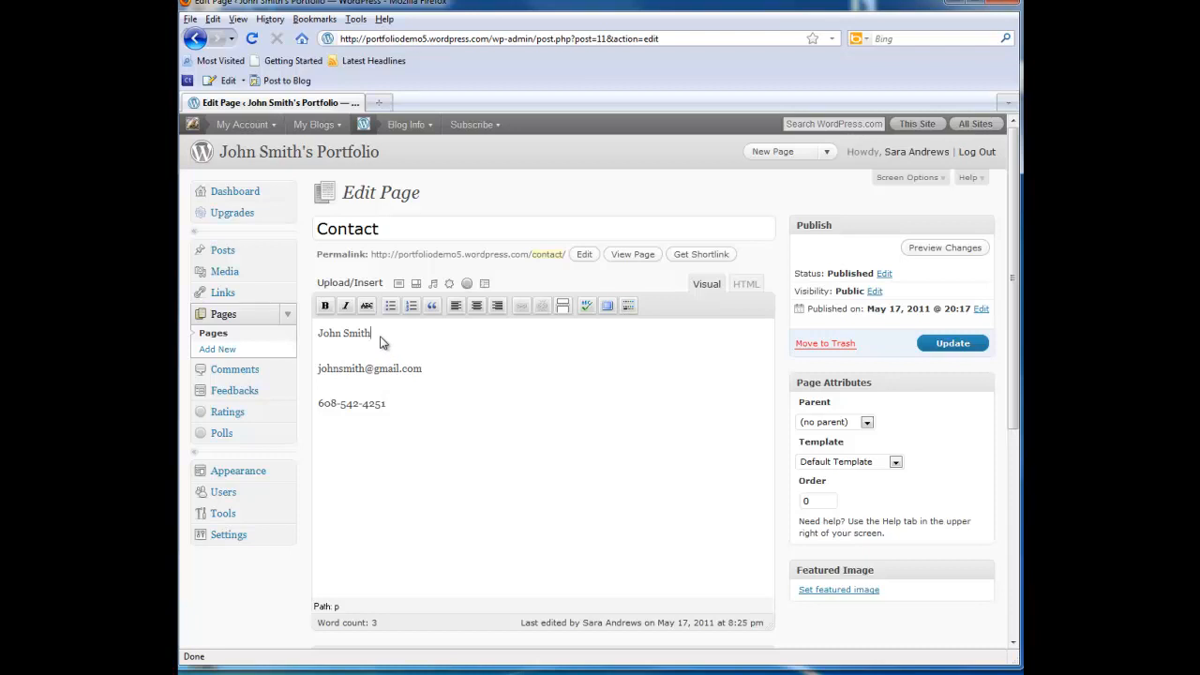
pyautogui.click(628, 305)
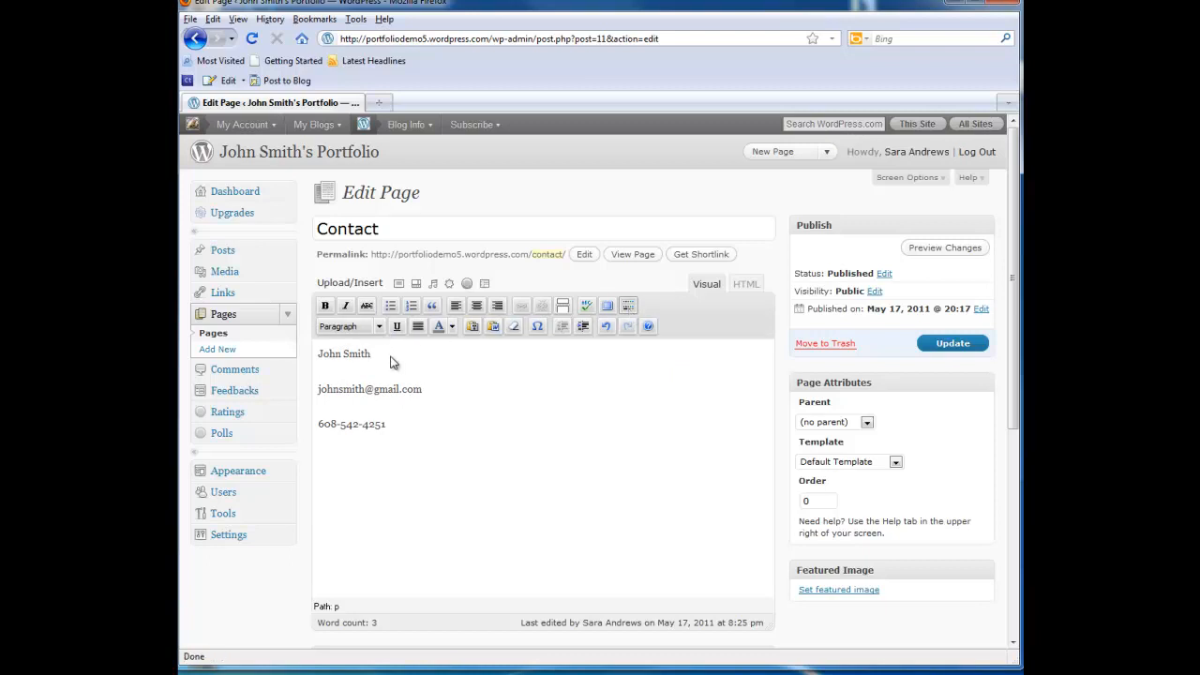
pyautogui.doubleClick(343, 354)
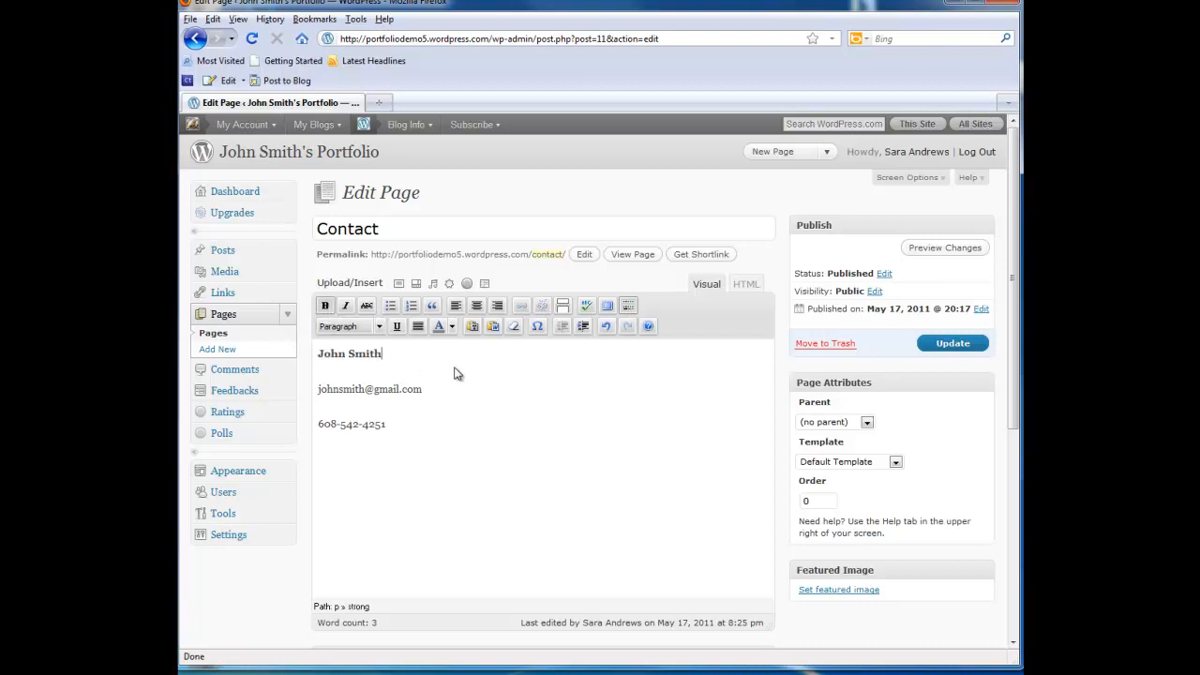
pyautogui.moveTo(497, 306)
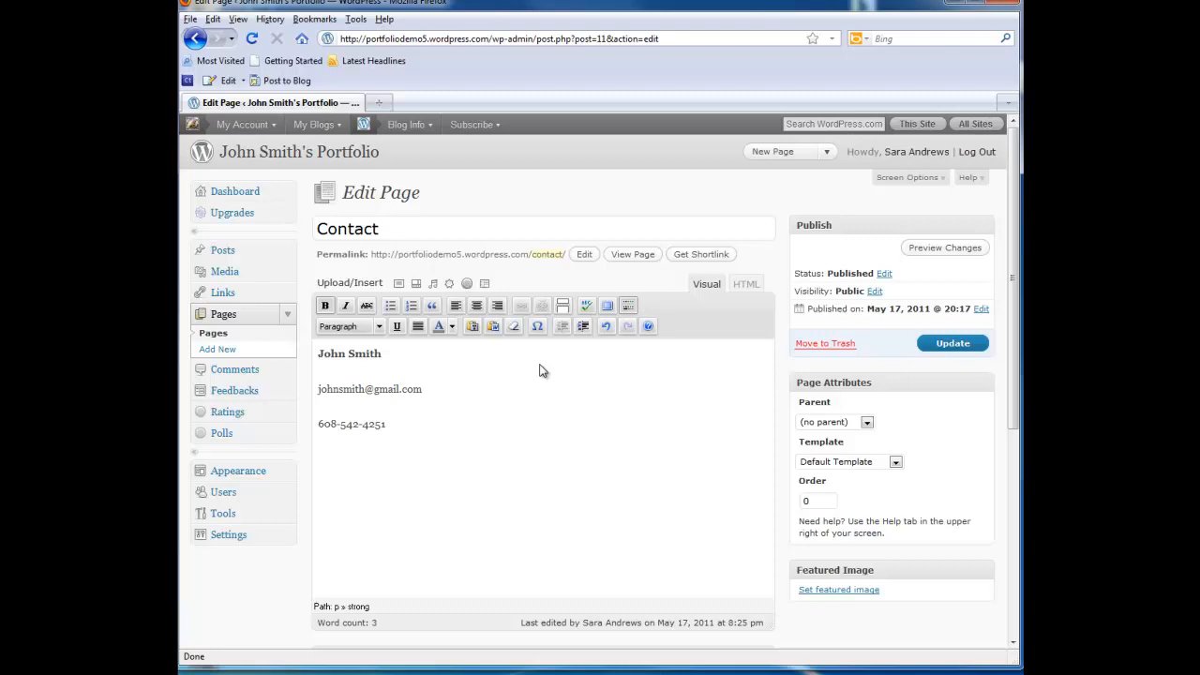
pyautogui.moveTo(346, 306)
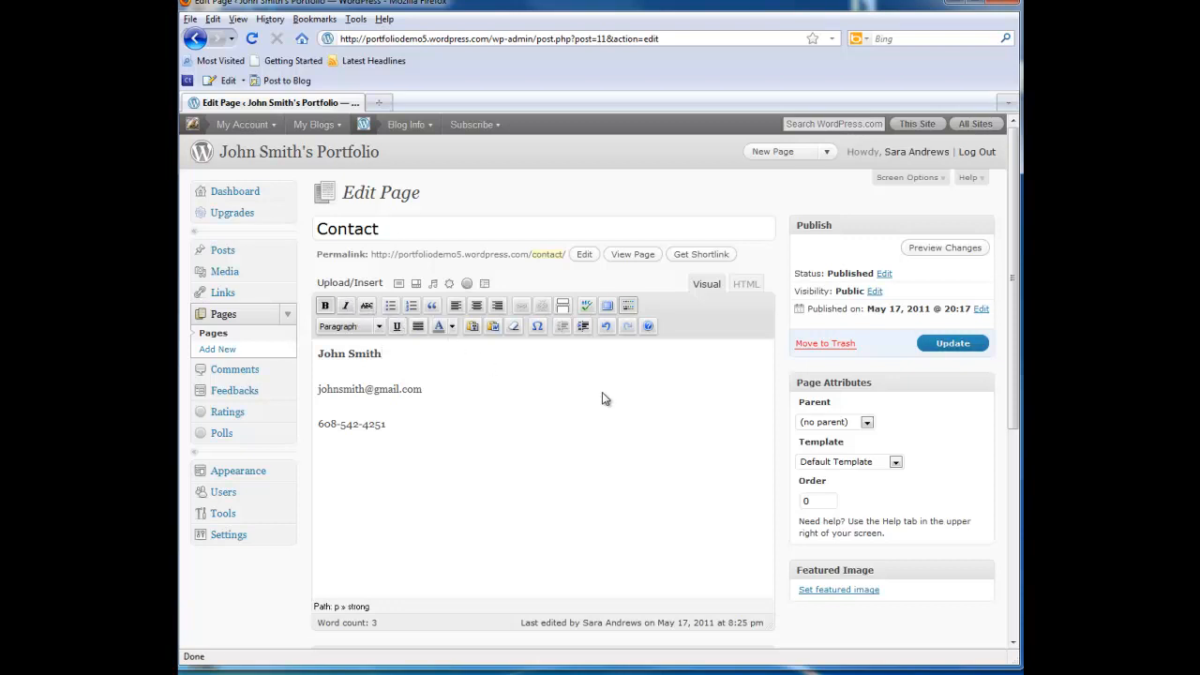
pyautogui.moveTo(597, 379)
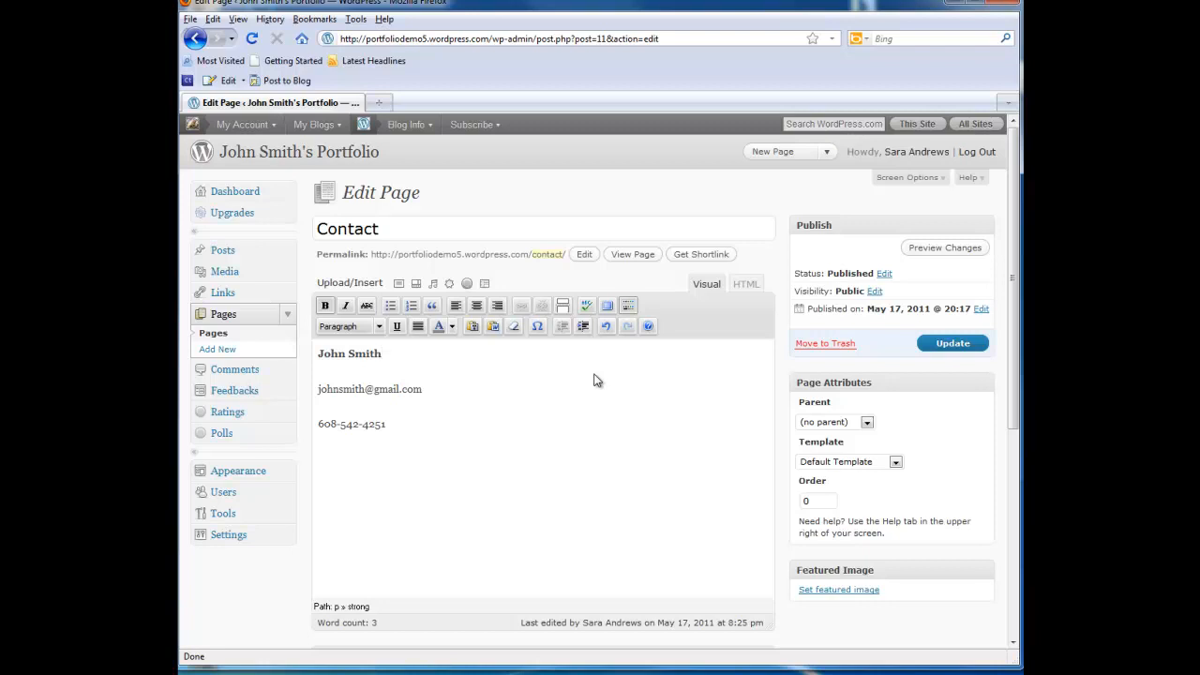
pyautogui.click(378, 354)
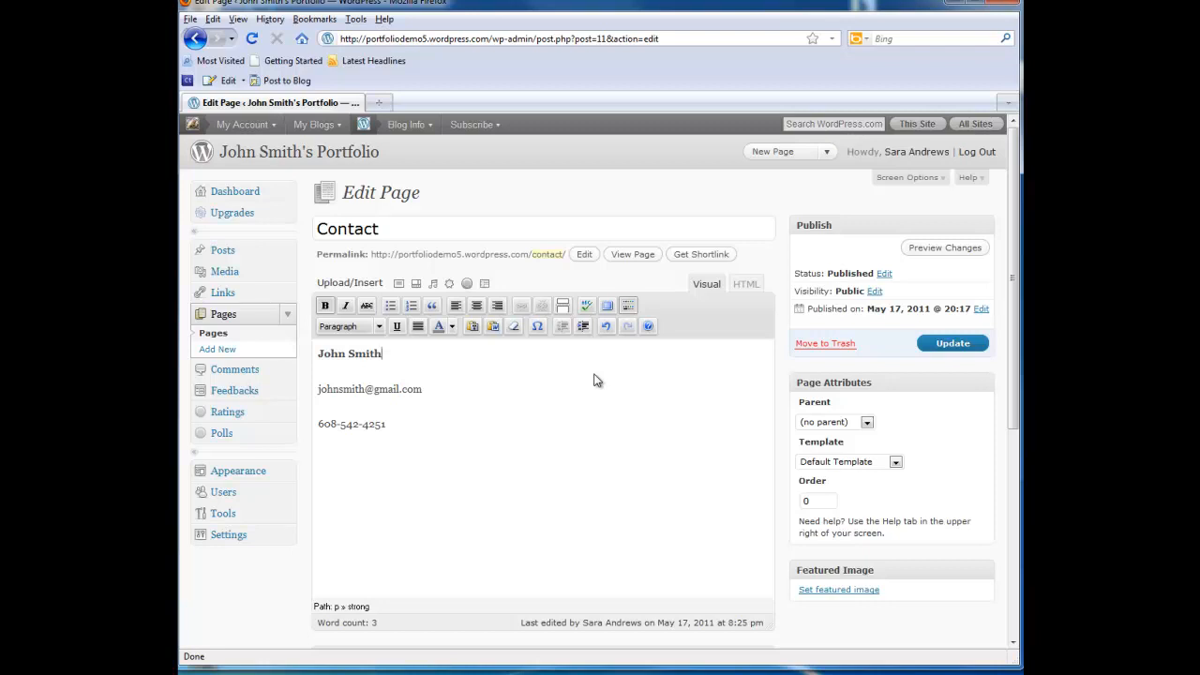
pyautogui.click(745, 283)
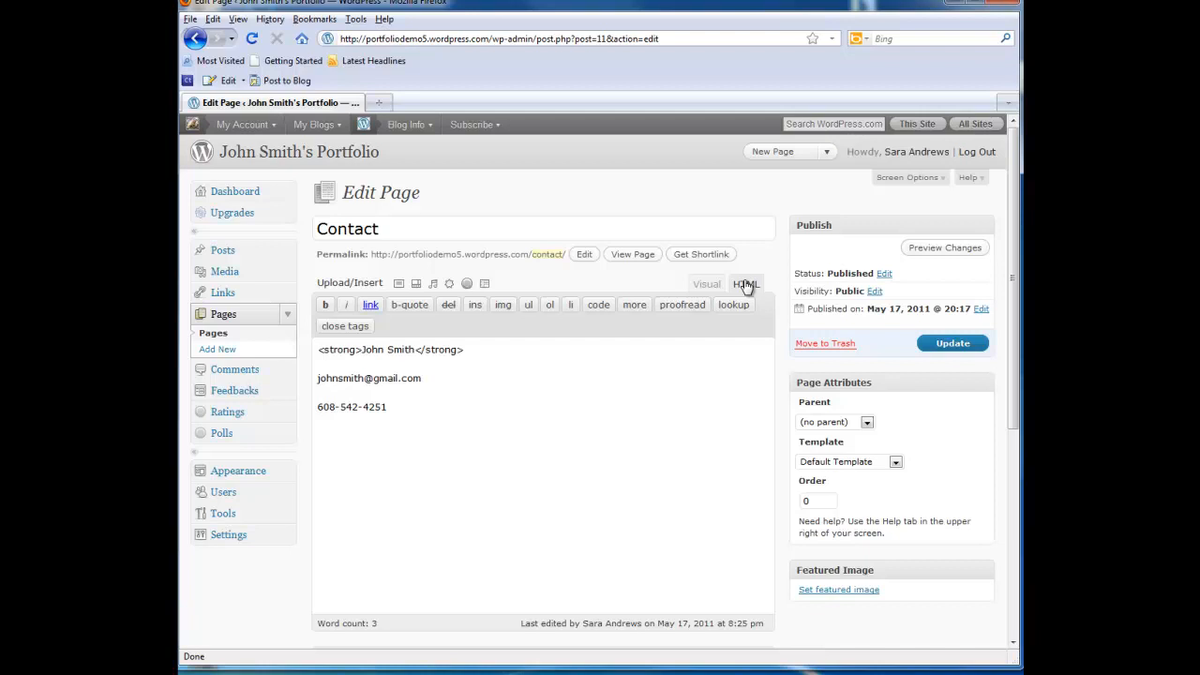
pyautogui.moveTo(937, 353)
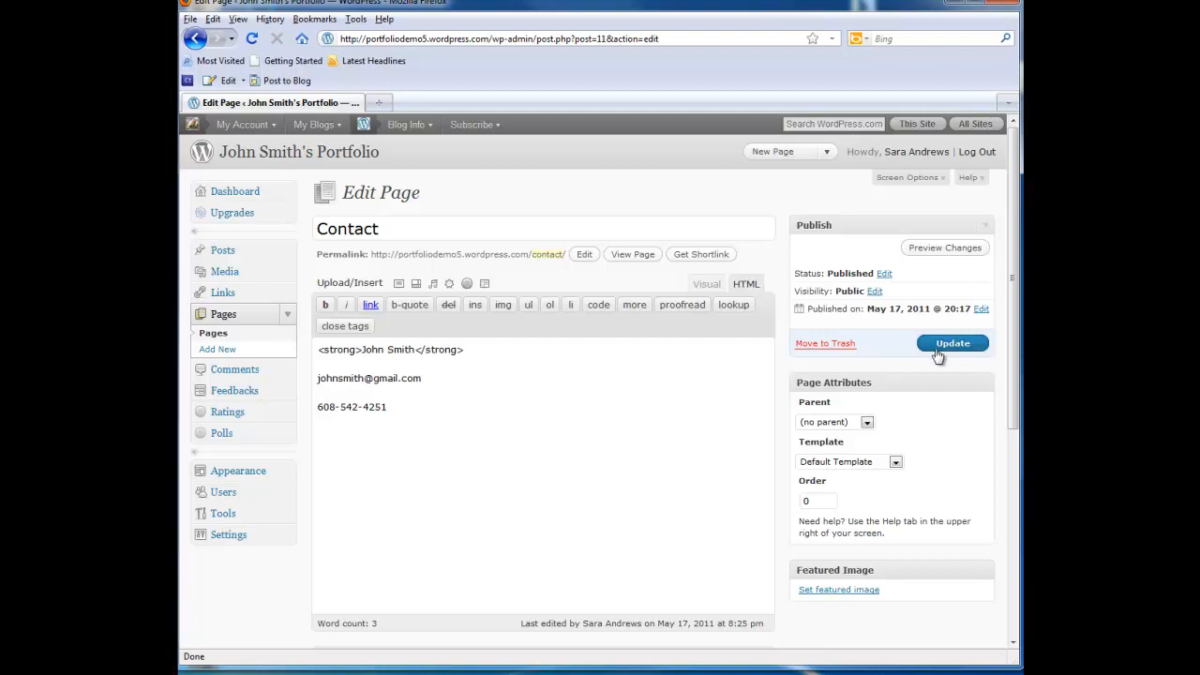
# Step: Update the bolded Contact page and view the published page
pyautogui.click(952, 344)
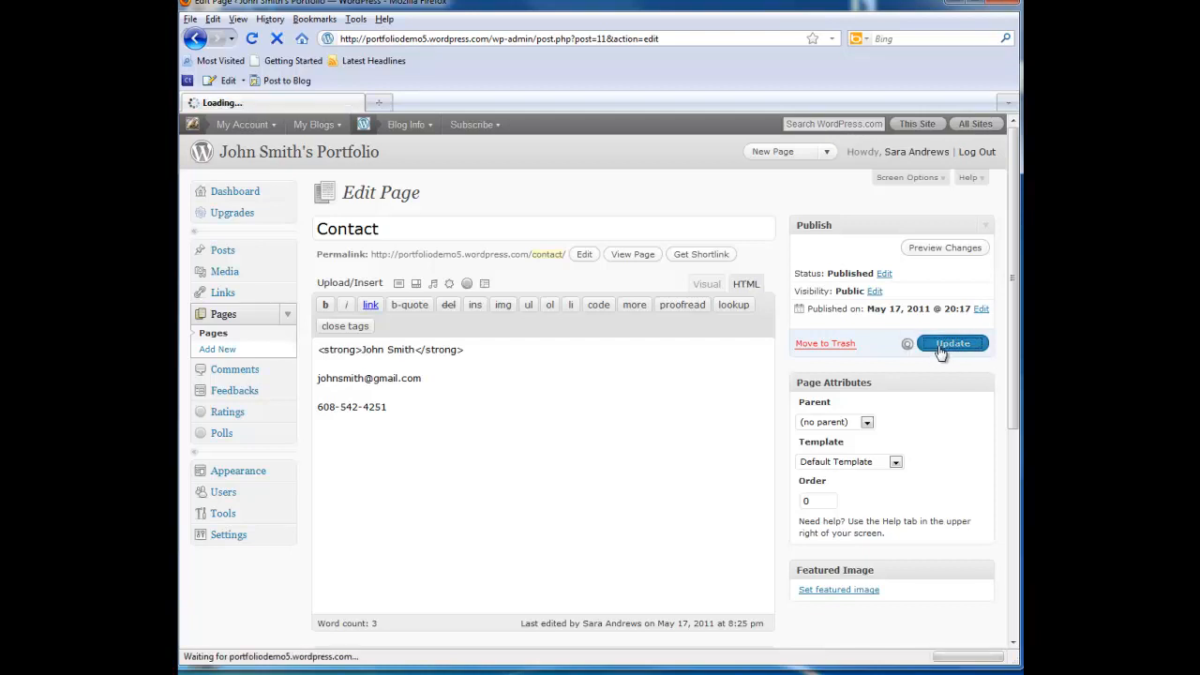
pyautogui.click(952, 343)
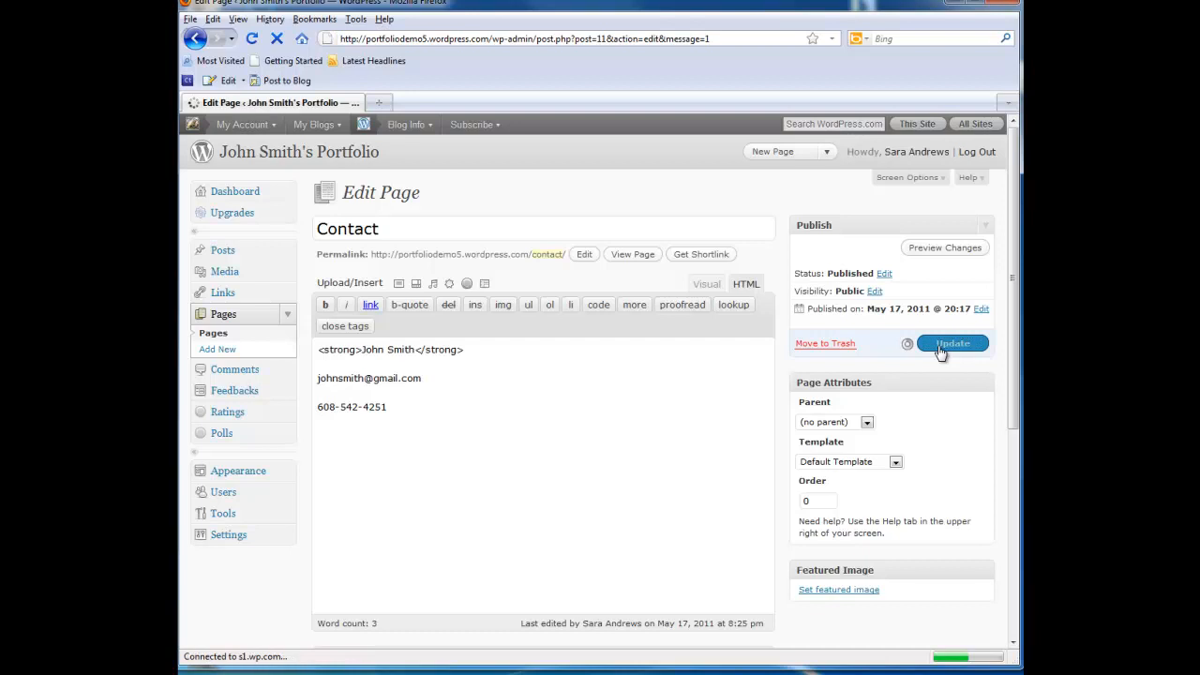
pyautogui.click(952, 343)
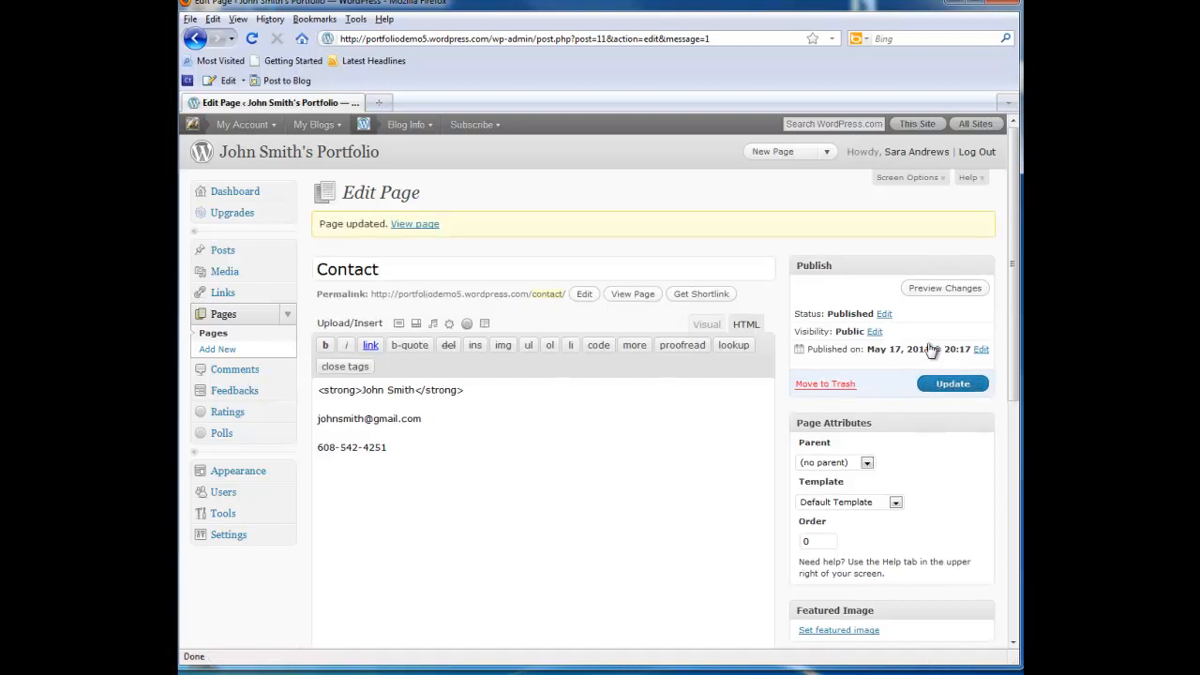
pyautogui.click(415, 224)
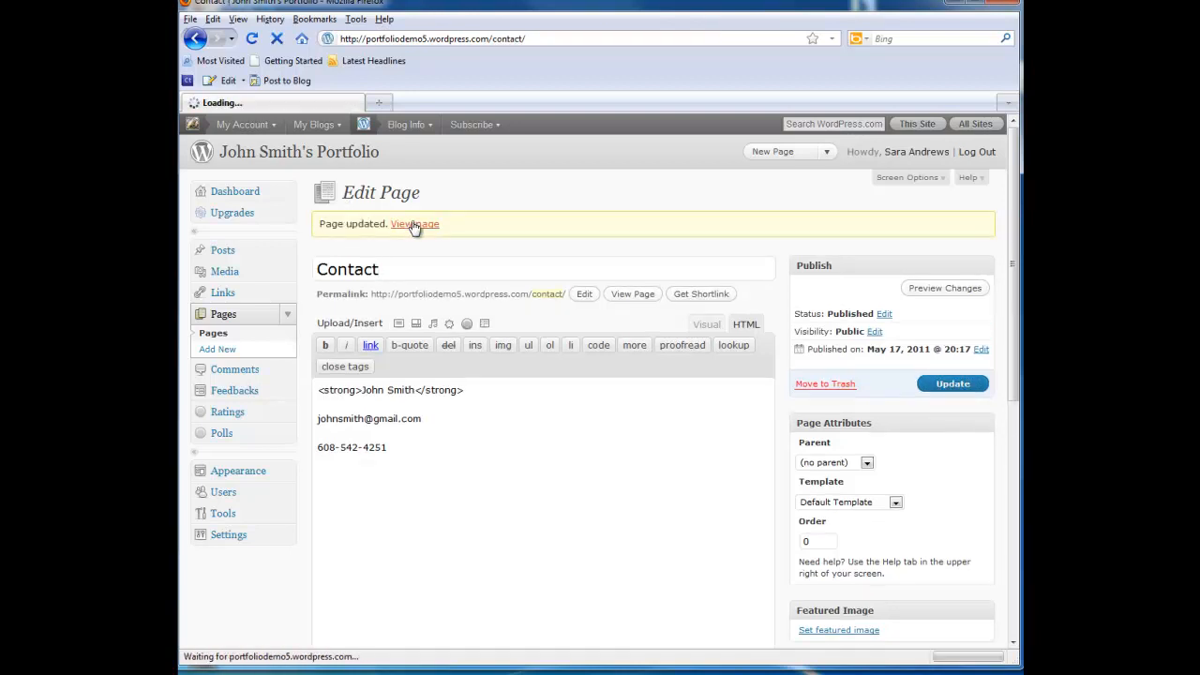
pyautogui.click(415, 224)
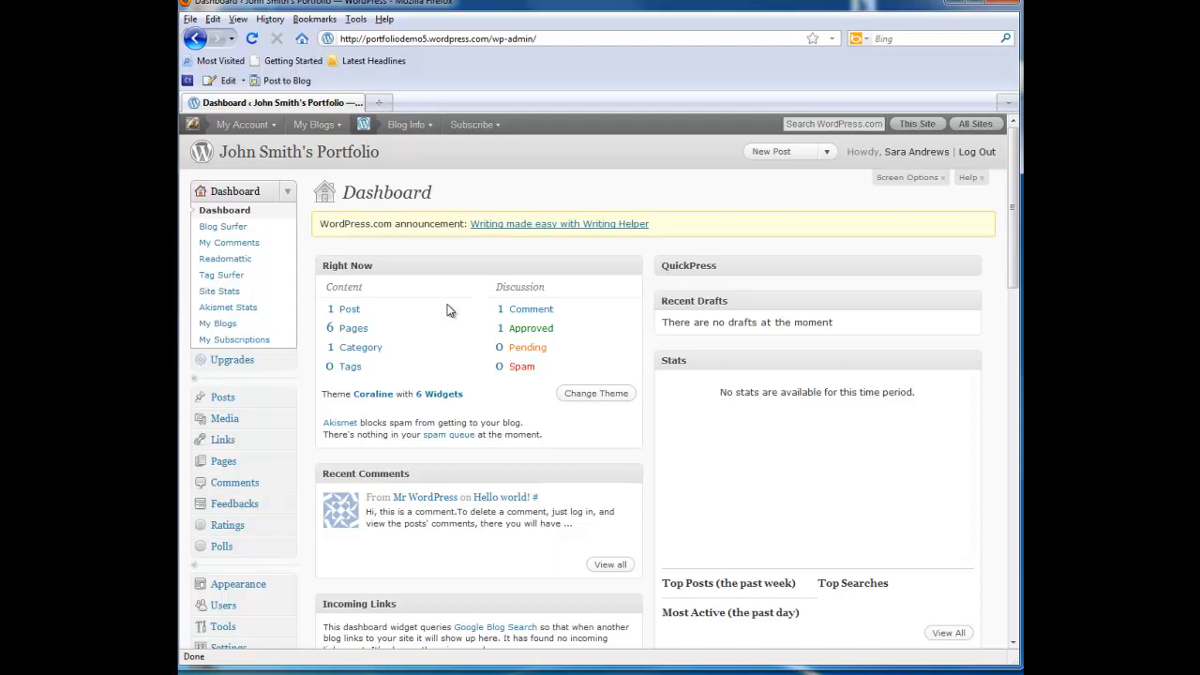
pyautogui.moveTo(1006, 244)
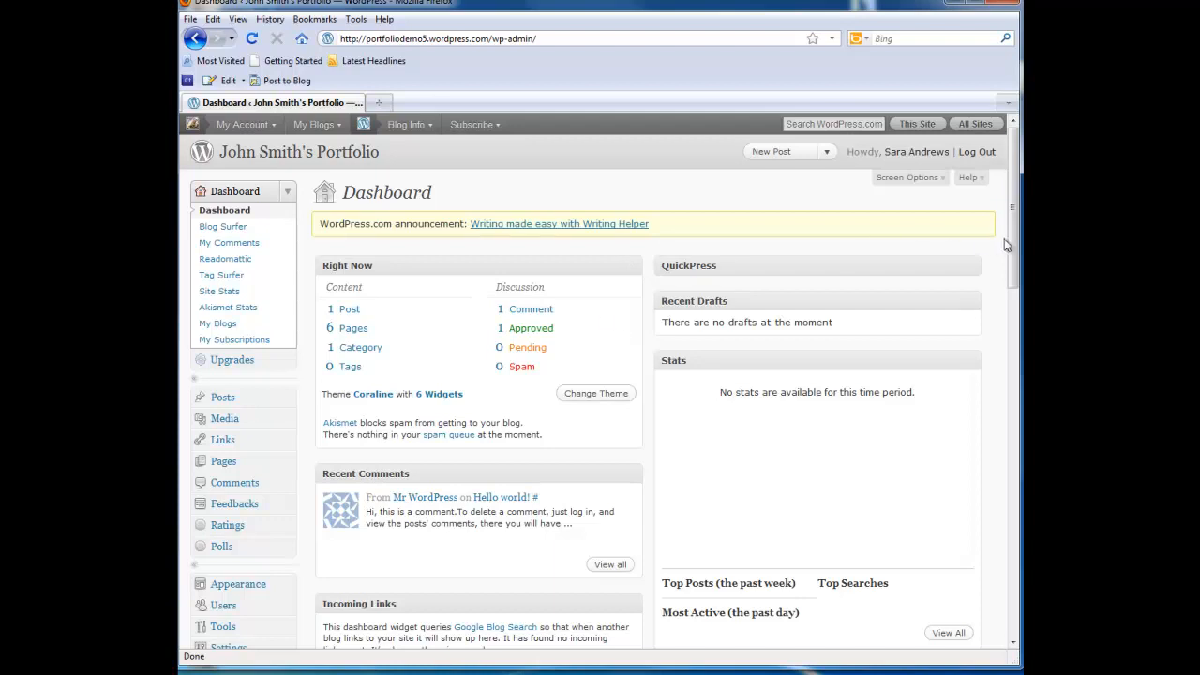
# Step: Go to Settings in the admin sidebar
pyautogui.click(228, 439)
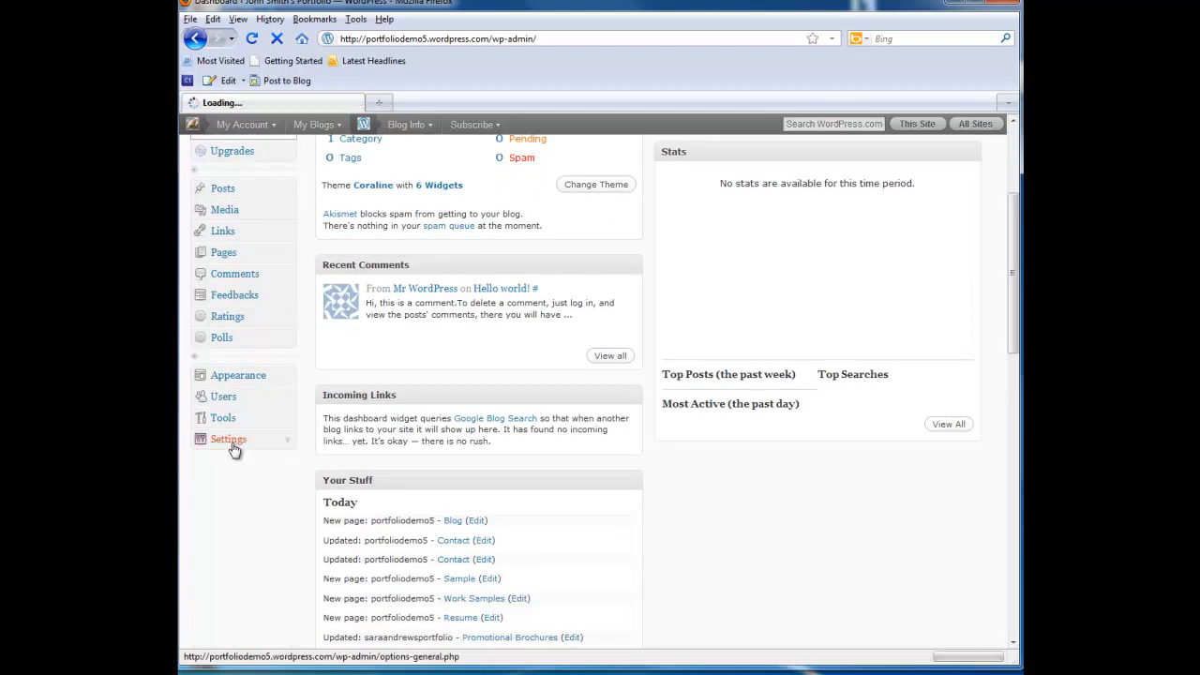
# Step: Open the Reading settings page
pyautogui.click(228, 438)
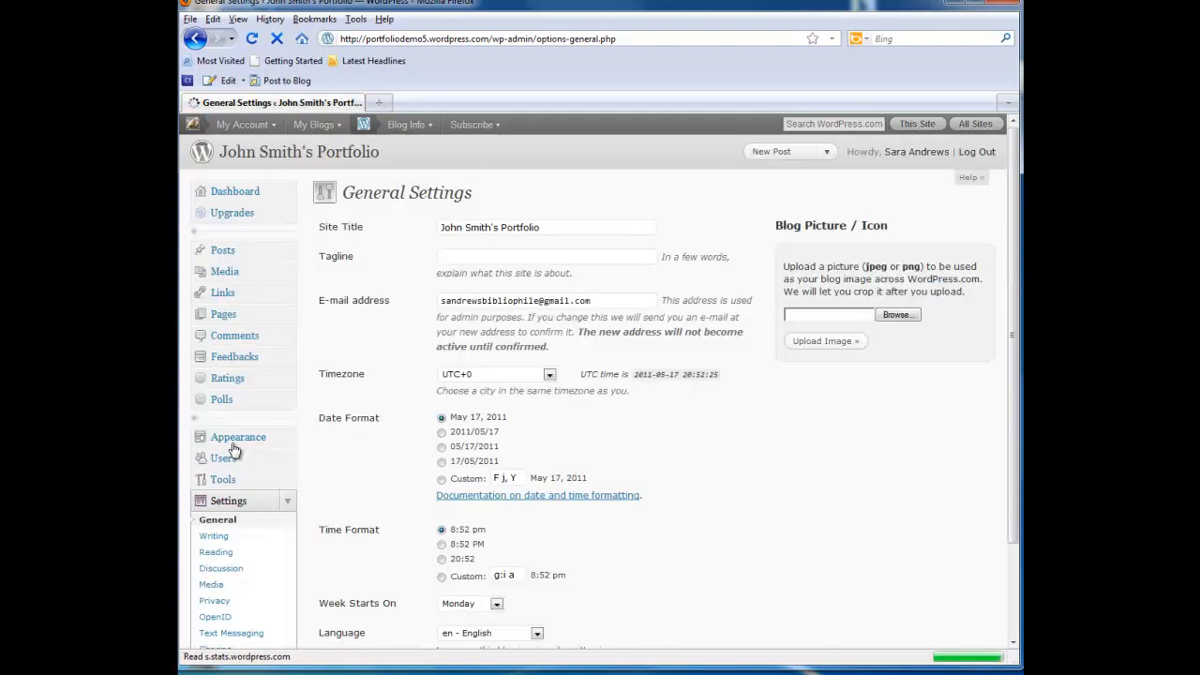
pyautogui.moveTo(216, 552)
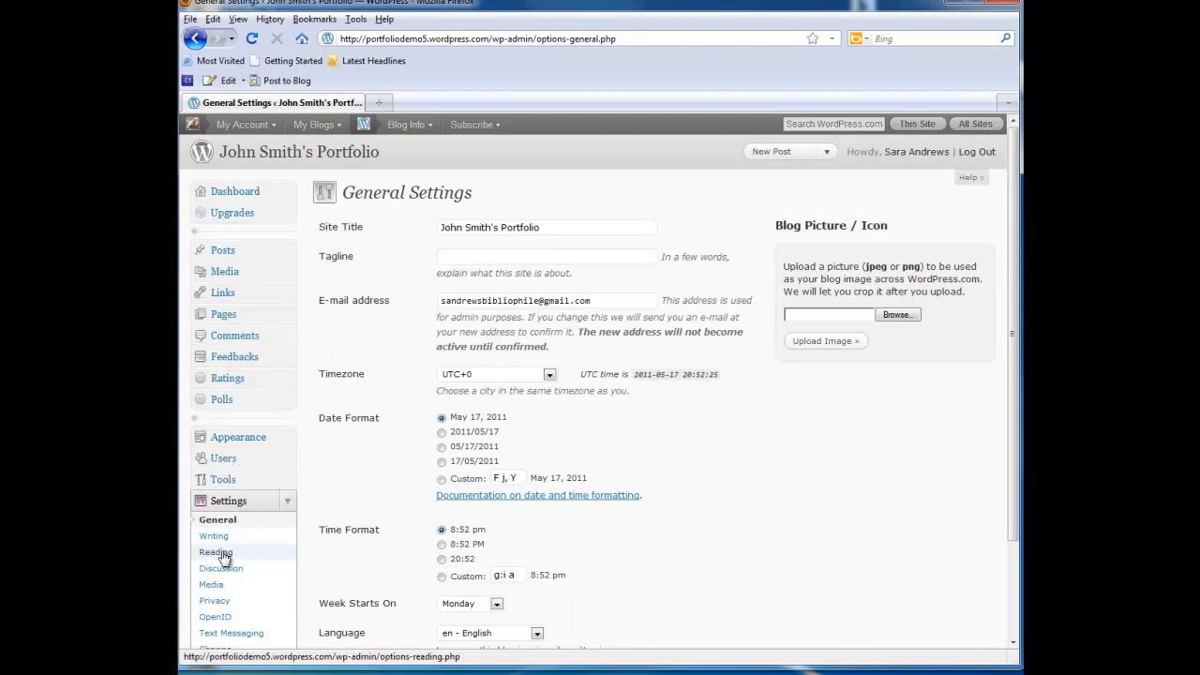
pyautogui.click(215, 551)
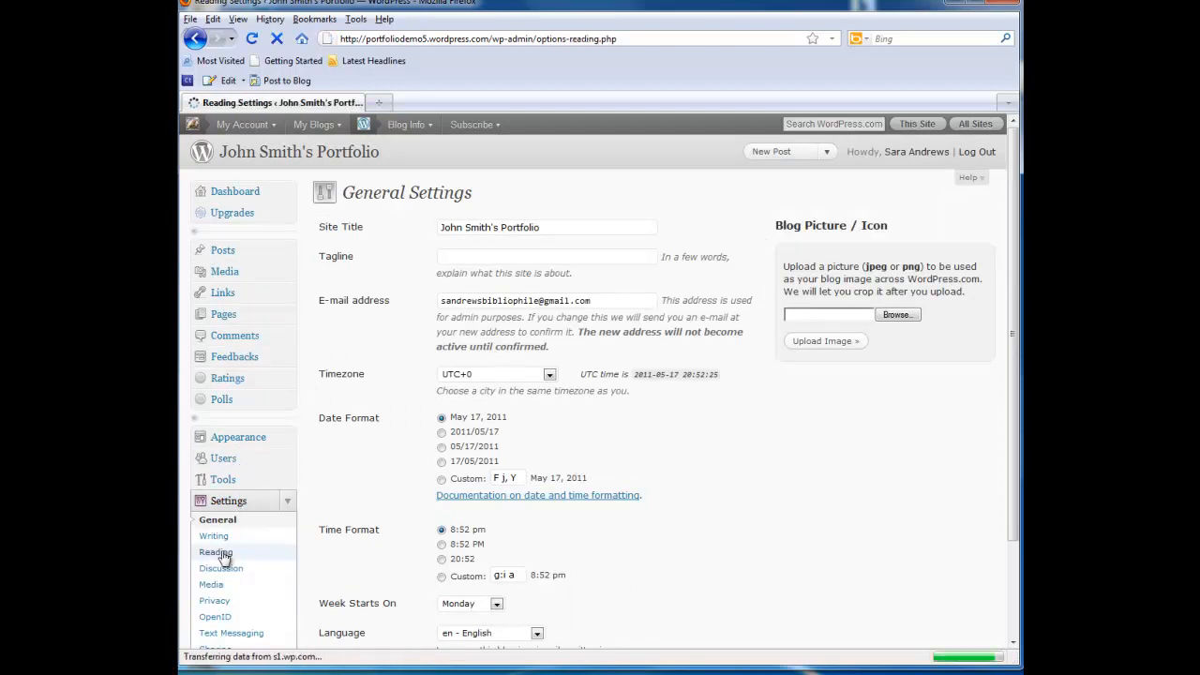
pyautogui.click(215, 553)
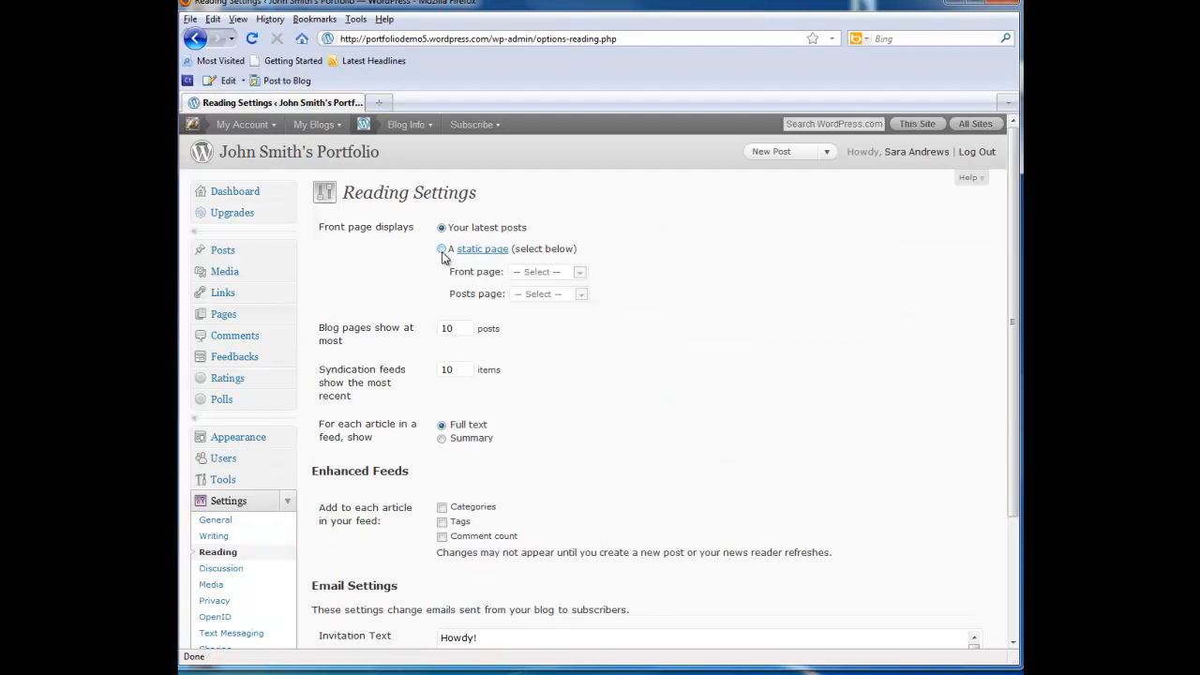
# Step: Set a static front page with About as front page and Blog as posts page, and save
pyautogui.click(441, 248)
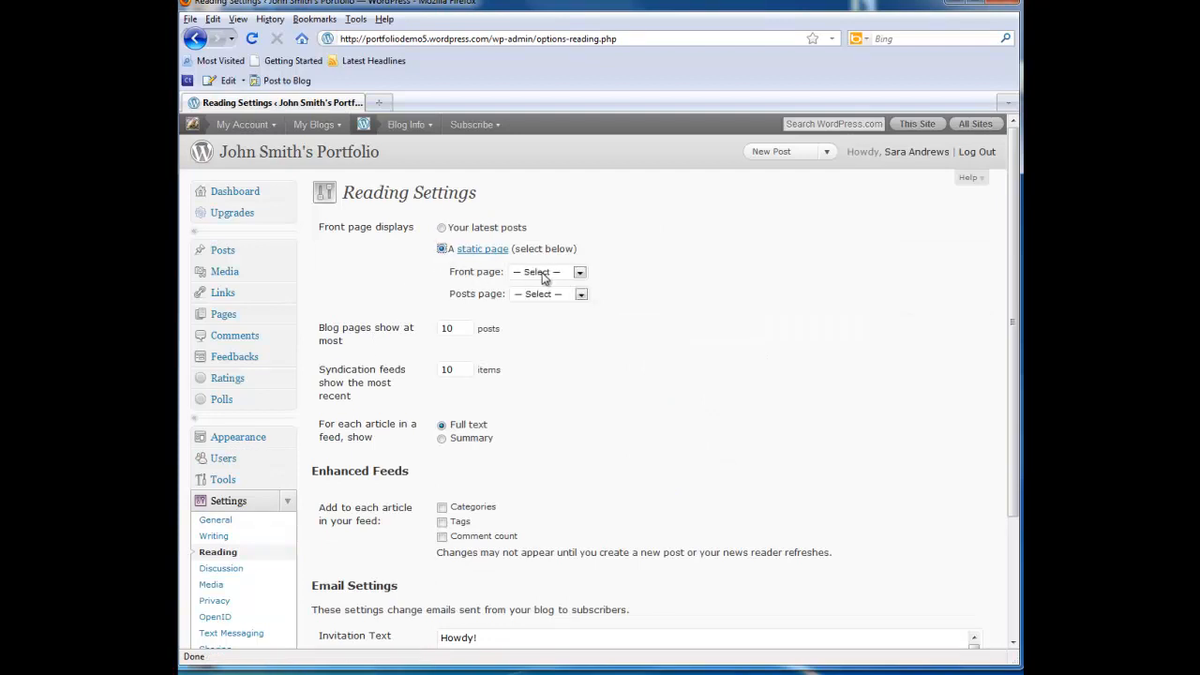
pyautogui.click(579, 272)
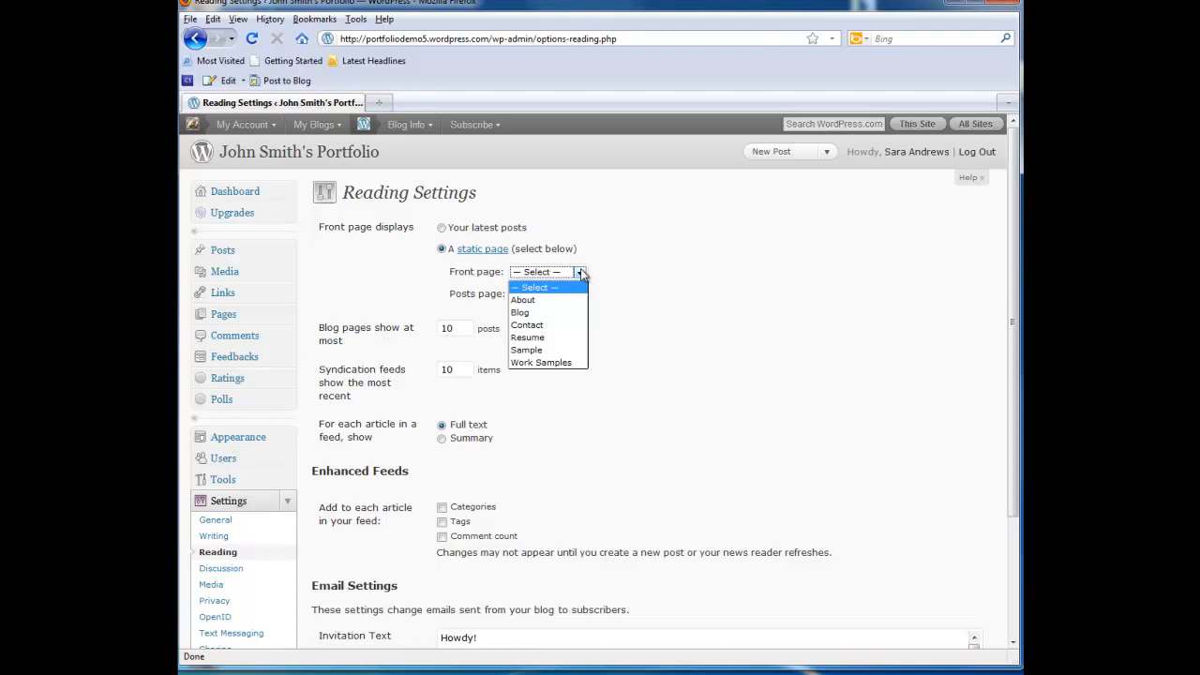
pyautogui.moveTo(520, 312)
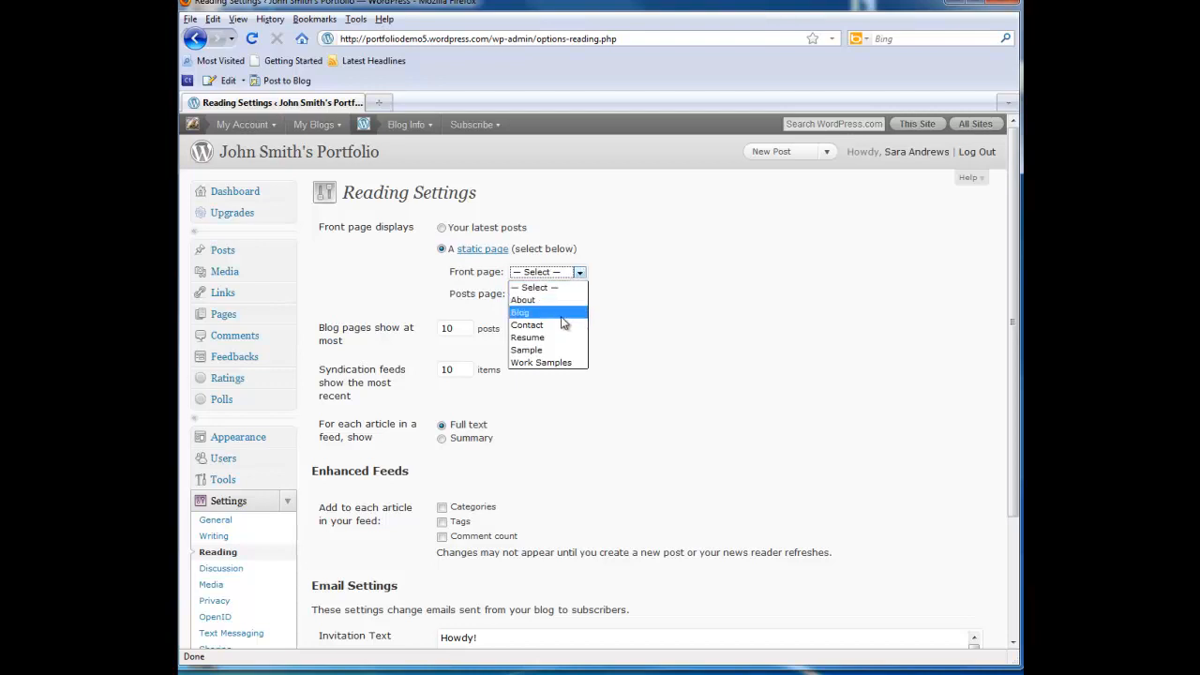
pyautogui.click(523, 300)
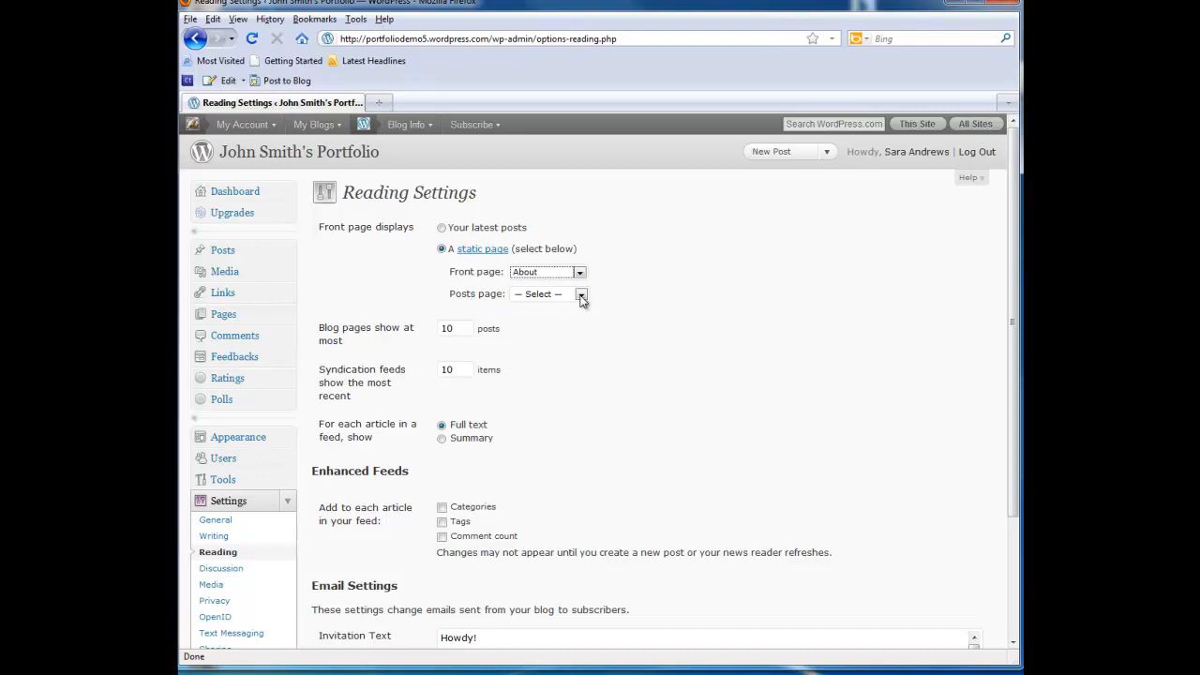
pyautogui.click(582, 294)
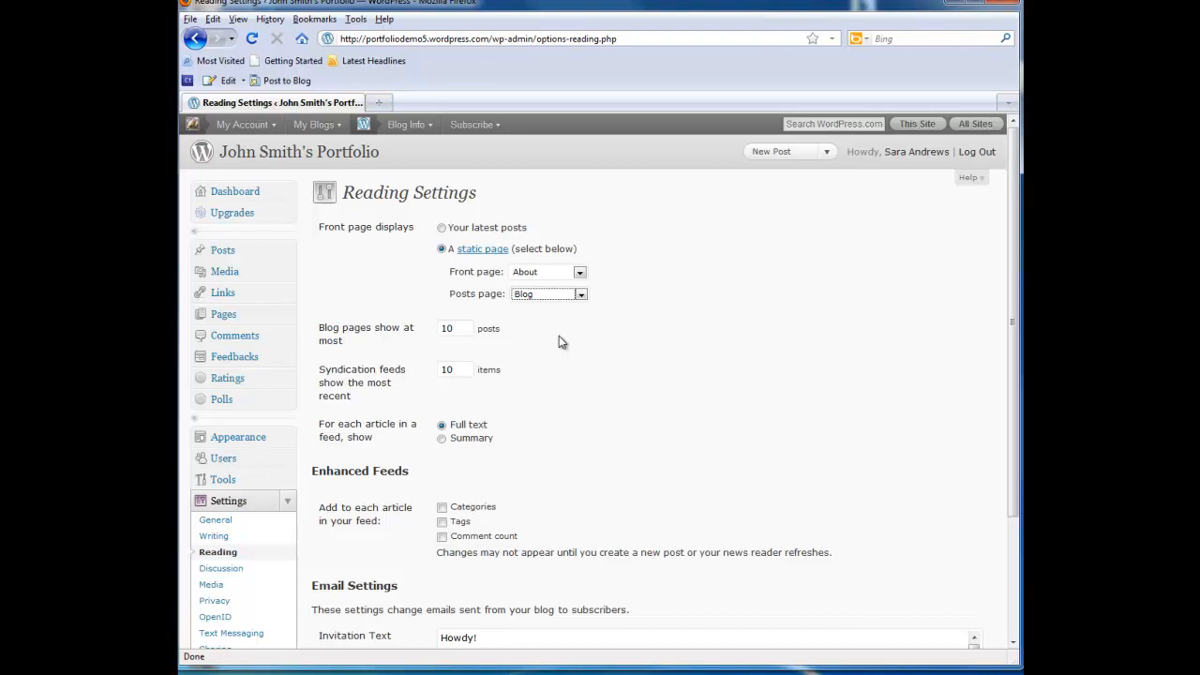
pyautogui.moveTo(1009, 397)
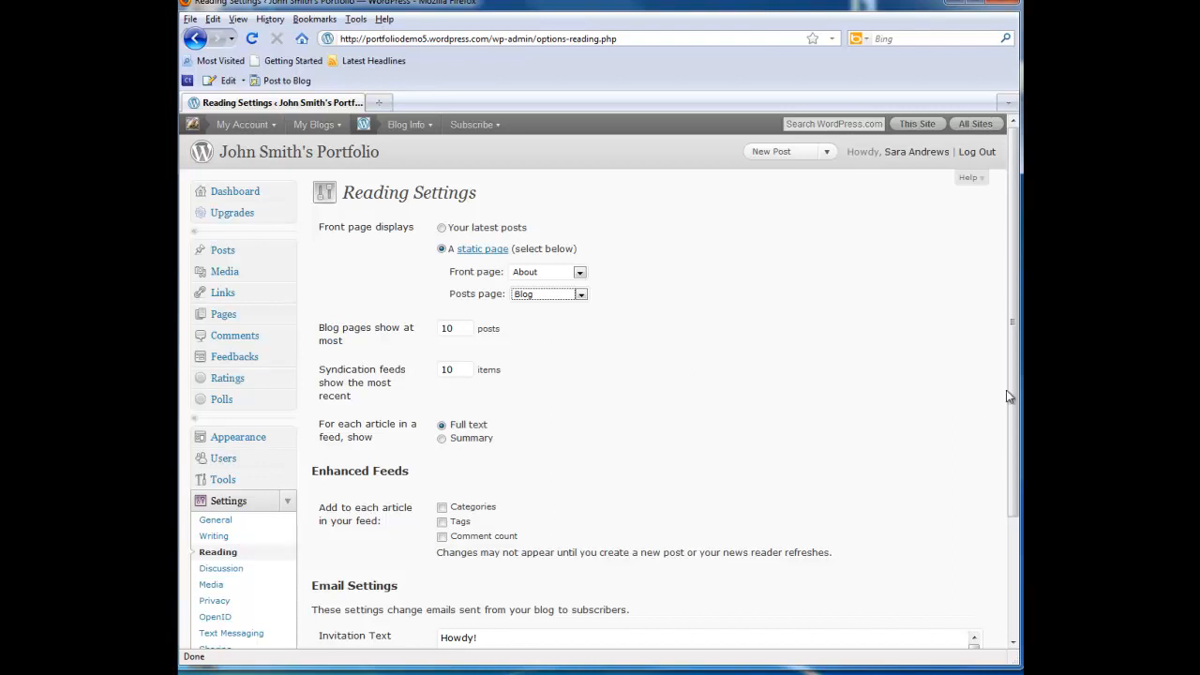
pyautogui.scroll(-3)
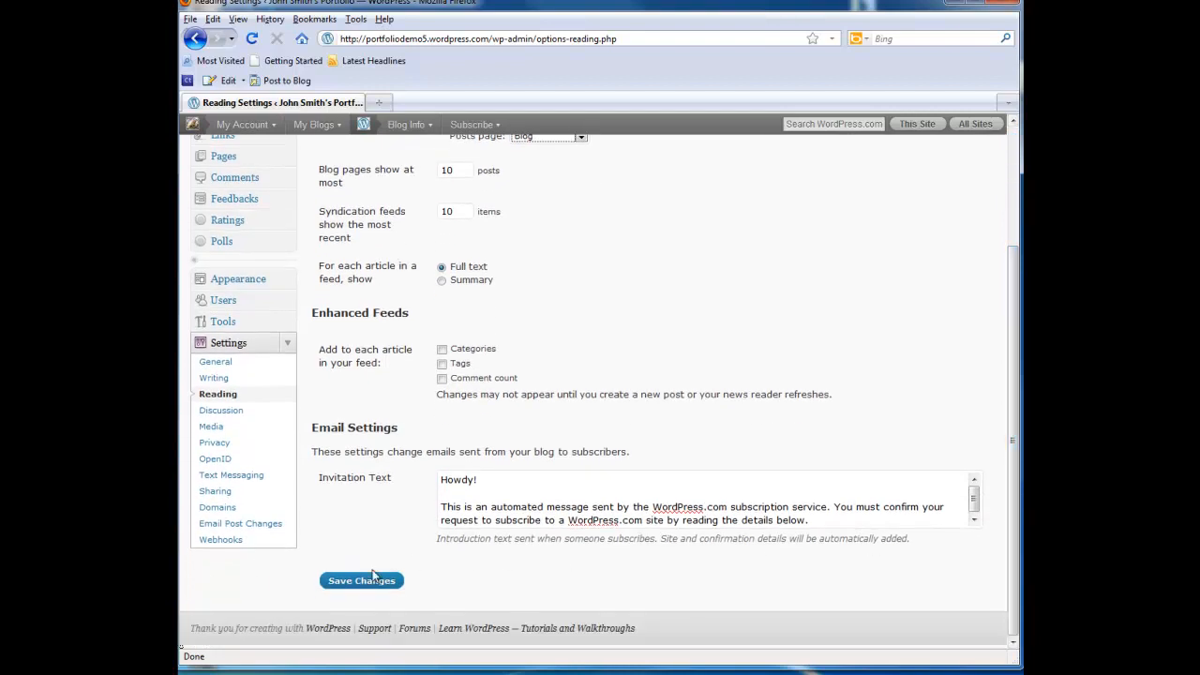
pyautogui.click(361, 580)
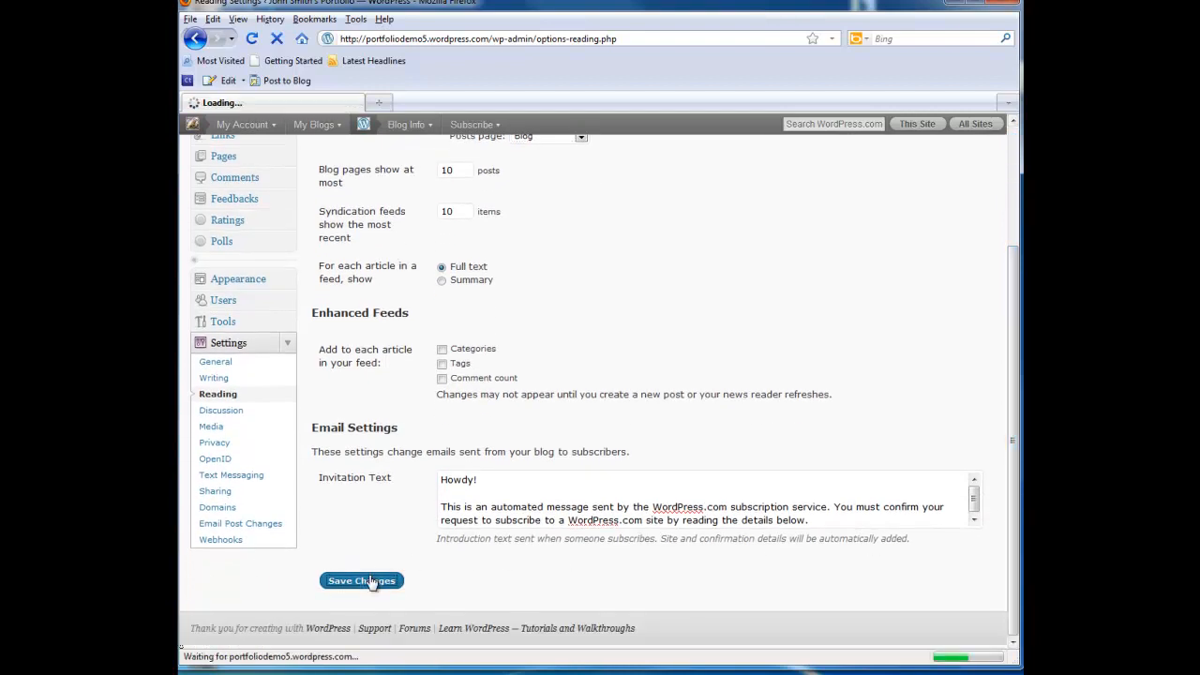
pyautogui.click(361, 581)
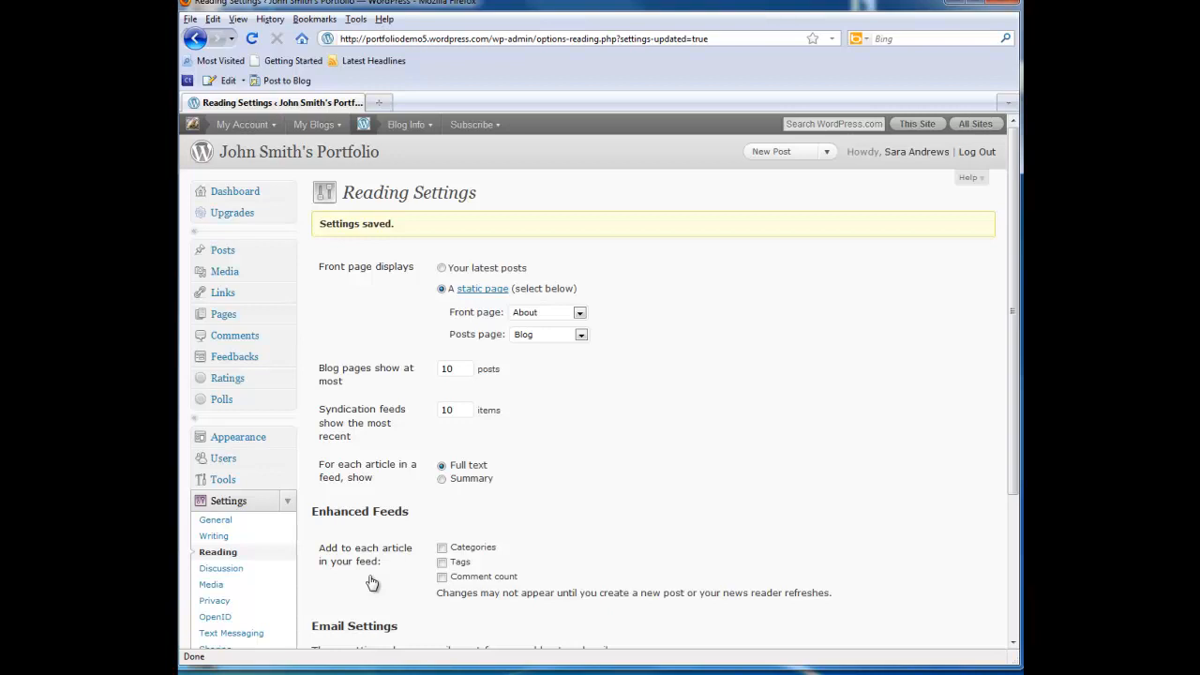